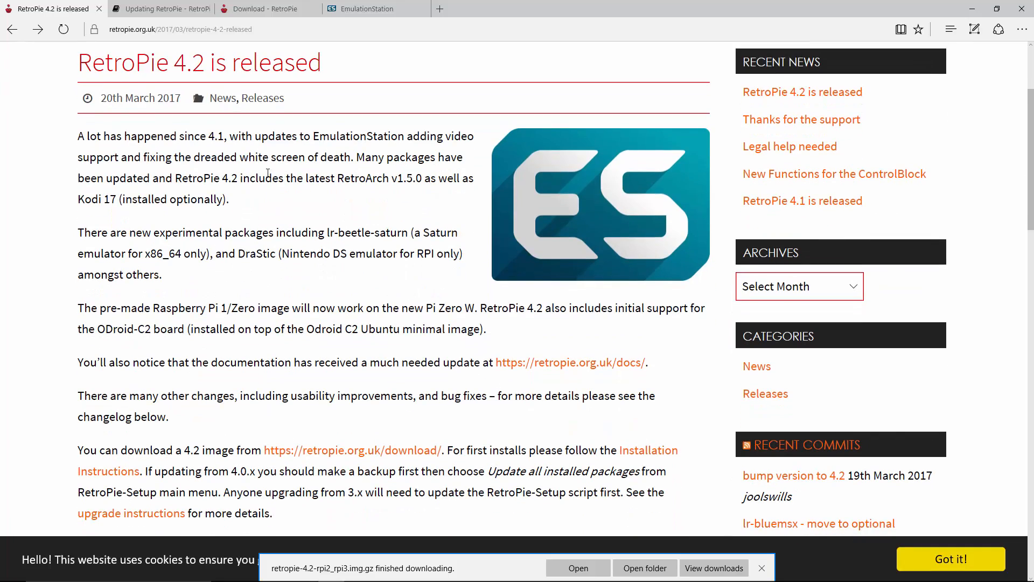
Scroll the RetroPie 4.2 release post down to the 'Changes since 4.1' list
{"action": "scroll", "scroll_direction": "down", "scroll_amount": 3}
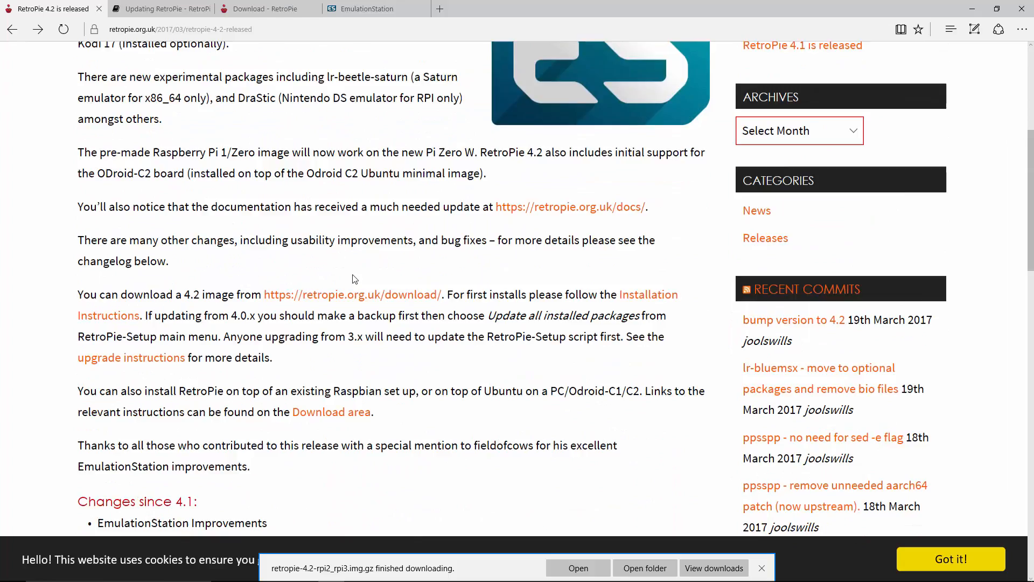
{"action": "scroll", "scroll_direction": "down", "scroll_amount": 3}
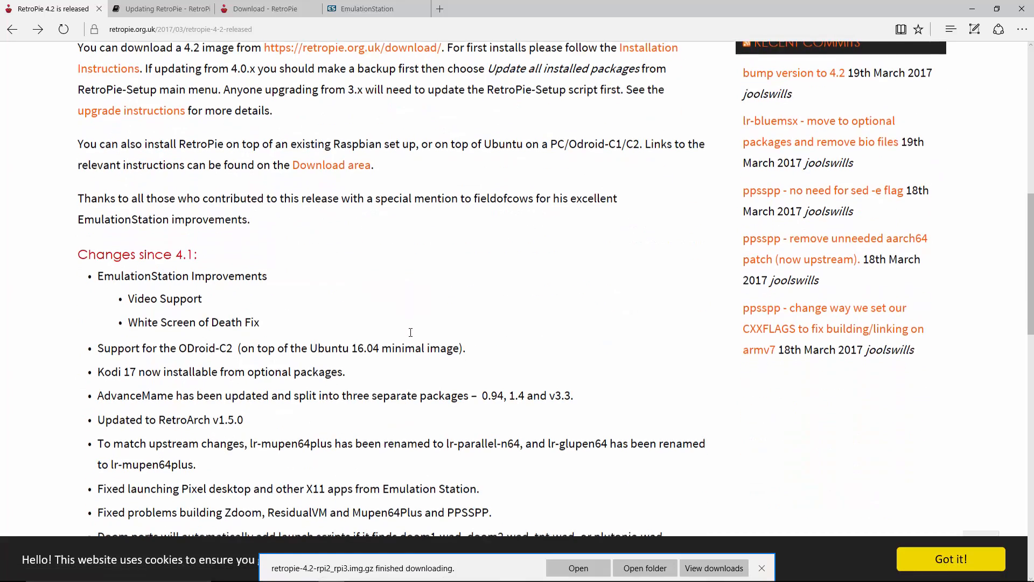
{"action": "scroll", "scroll_direction": "down", "scroll_amount": 3}
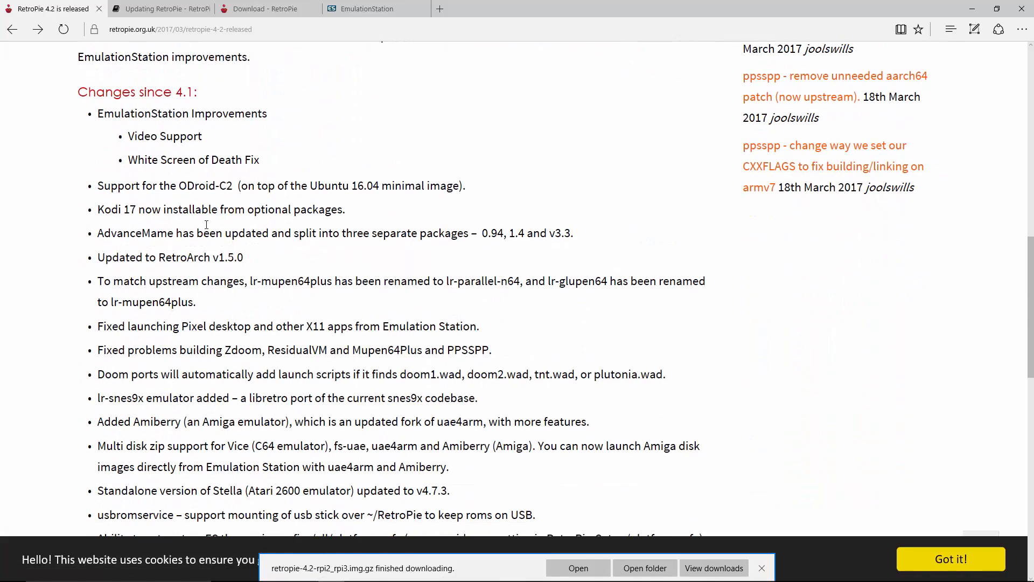
{"action": "mouse_move", "coordinate": [185, 153]}
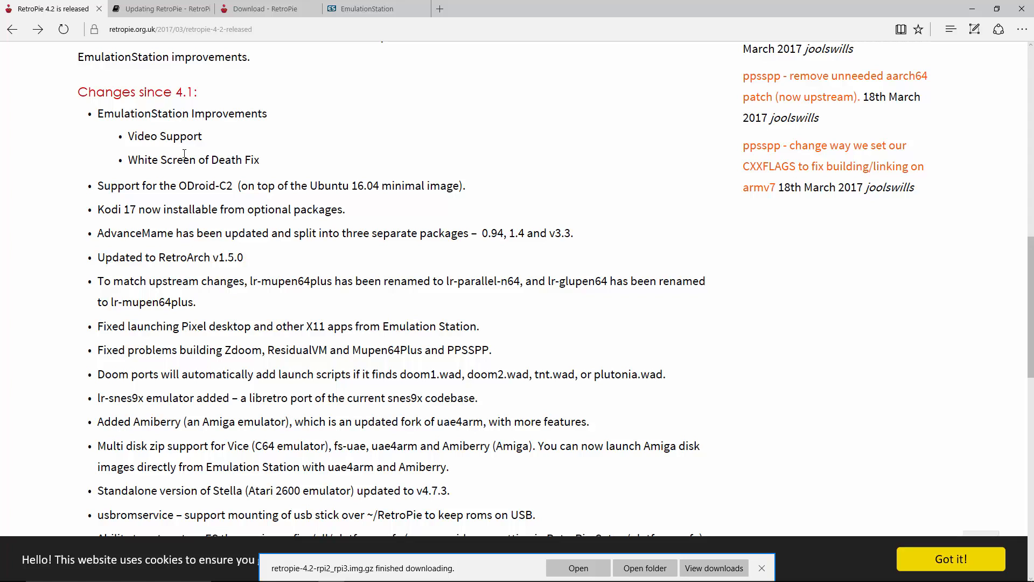
{"action": "mouse_move", "coordinate": [185, 220]}
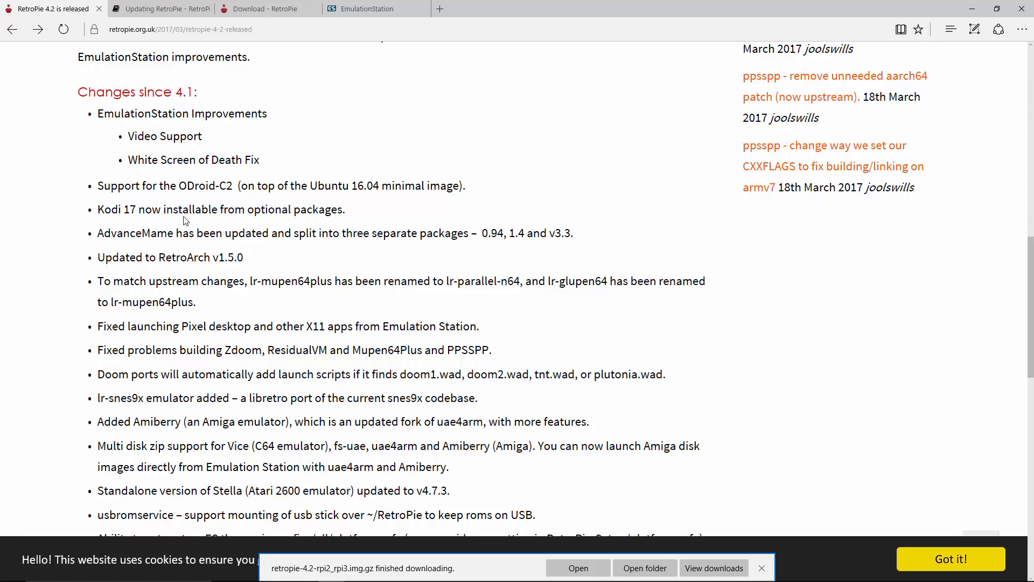
{"action": "mouse_move", "coordinate": [162, 153]}
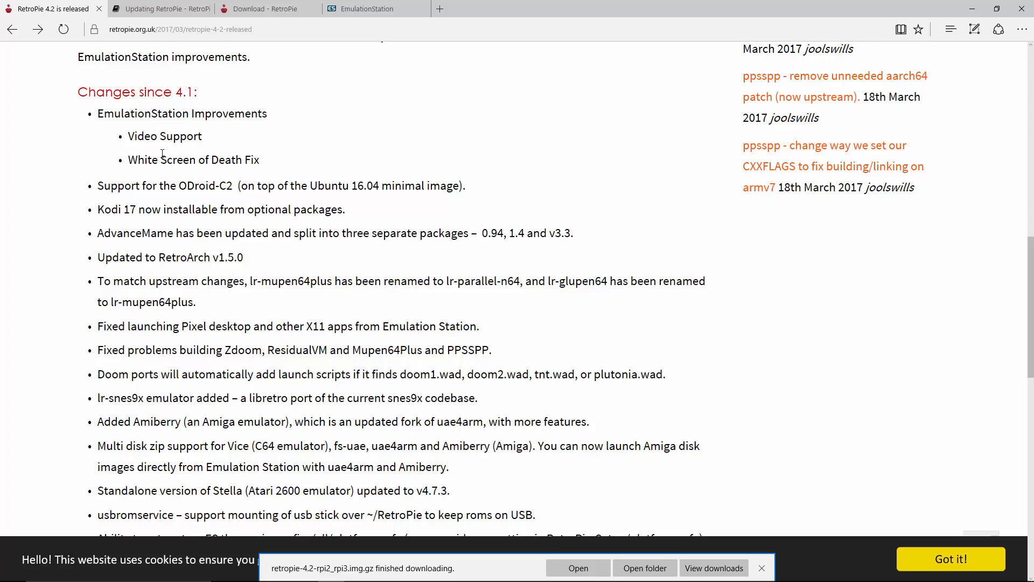
{"action": "mouse_move", "coordinate": [118, 109]}
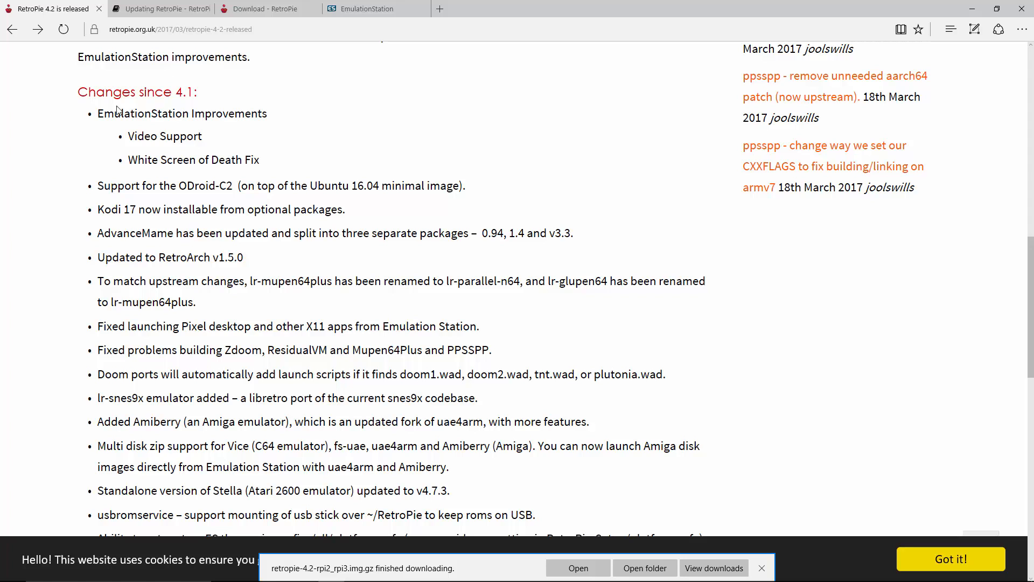
{"action": "mouse_move", "coordinate": [114, 163]}
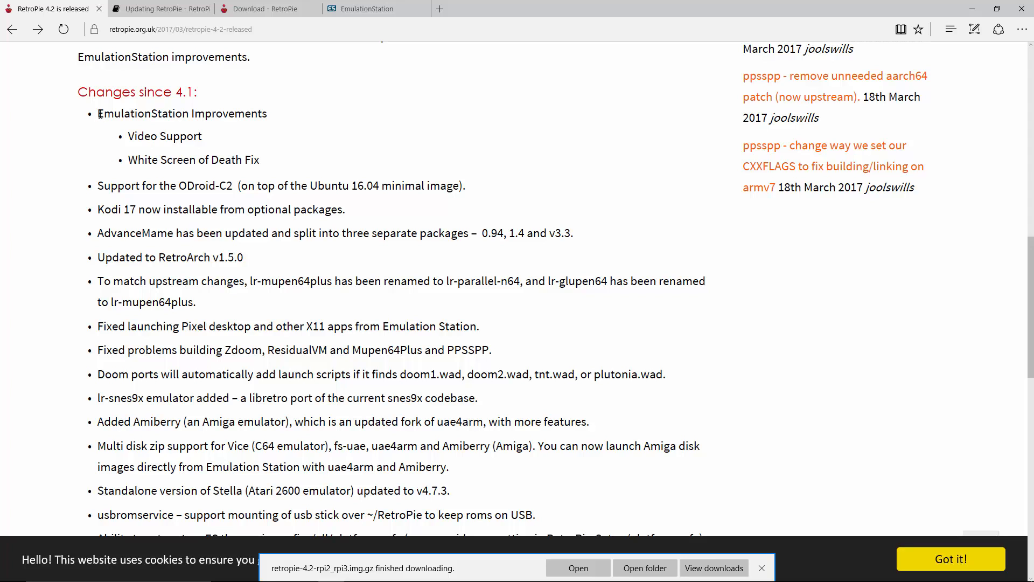
{"action": "mouse_move", "coordinate": [98, 114]}
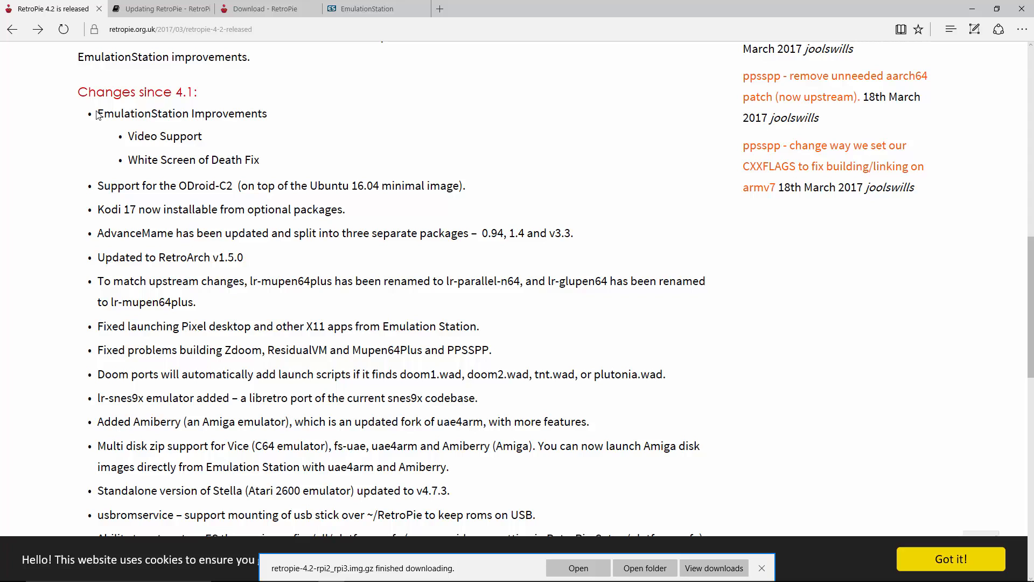
{"action": "mouse_move", "coordinate": [127, 118]}
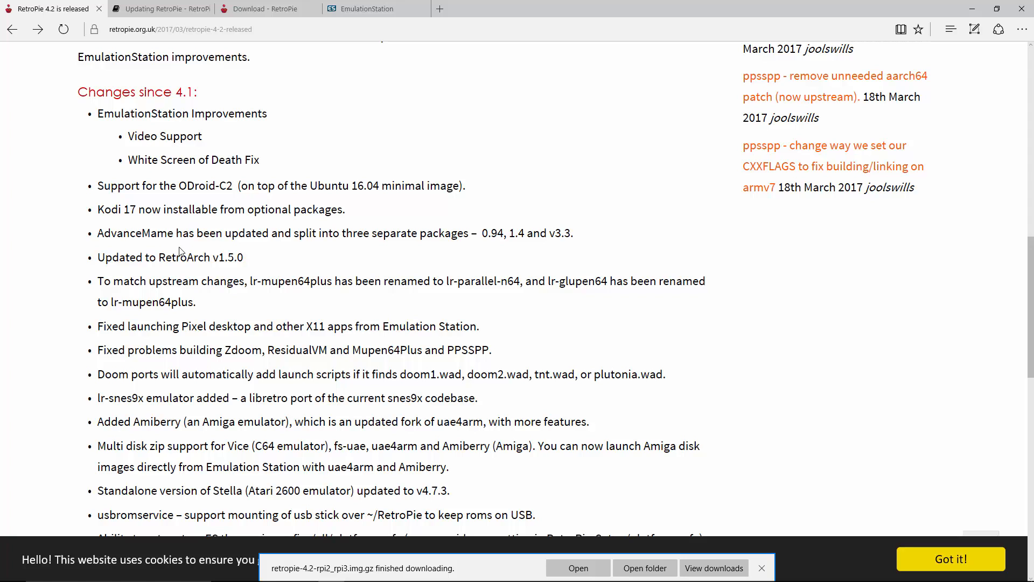
{"action": "mouse_move", "coordinate": [207, 180]}
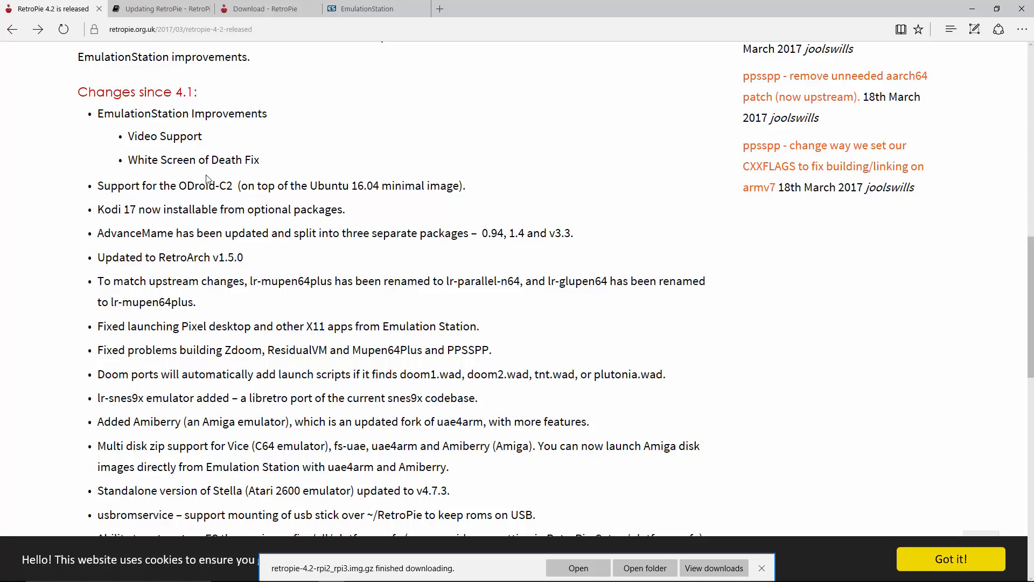
{"action": "mouse_move", "coordinate": [91, 133]}
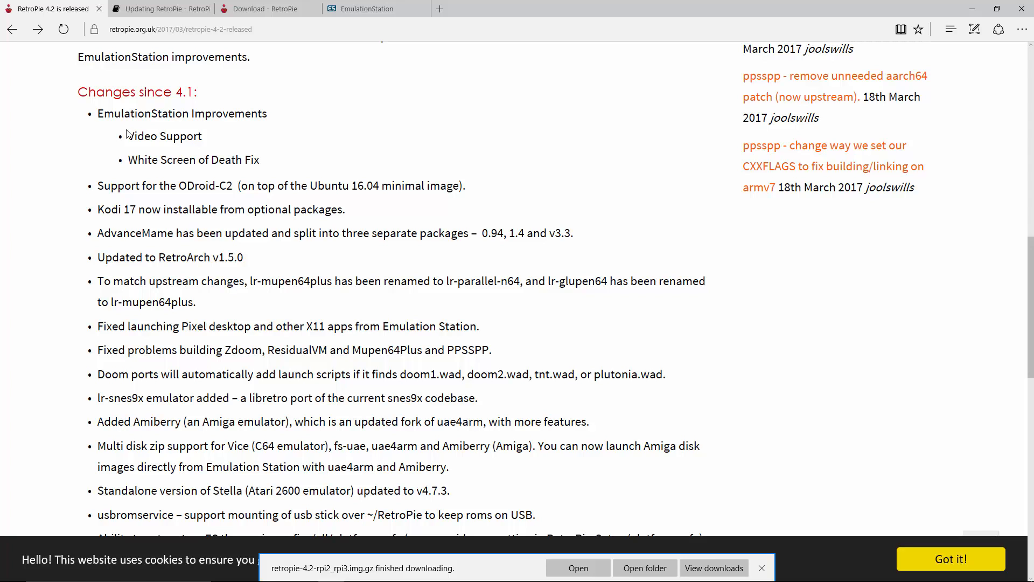
{"action": "mouse_move", "coordinate": [92, 107]}
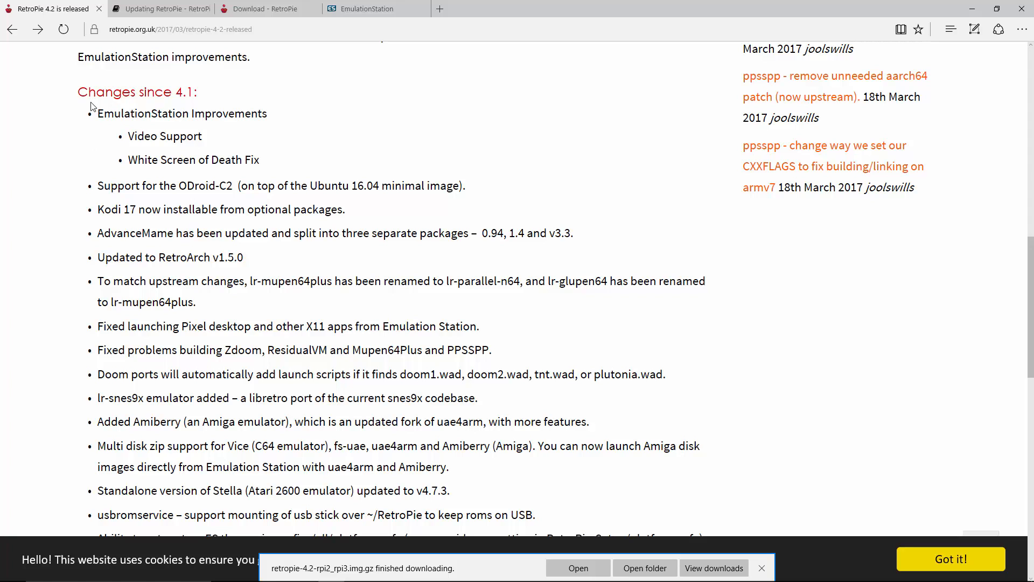
{"action": "mouse_move", "coordinate": [140, 161]}
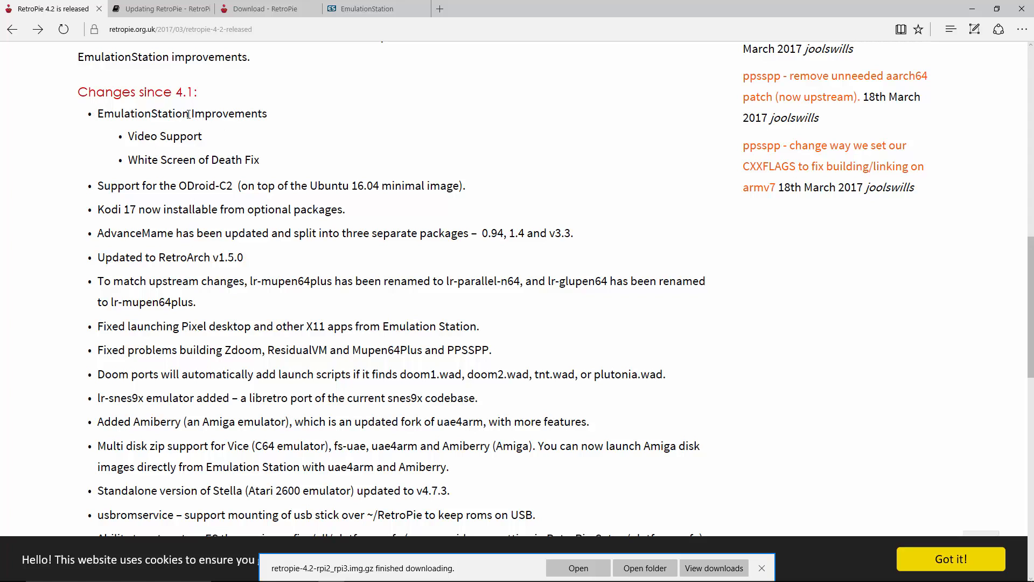
{"action": "mouse_move", "coordinate": [129, 135]}
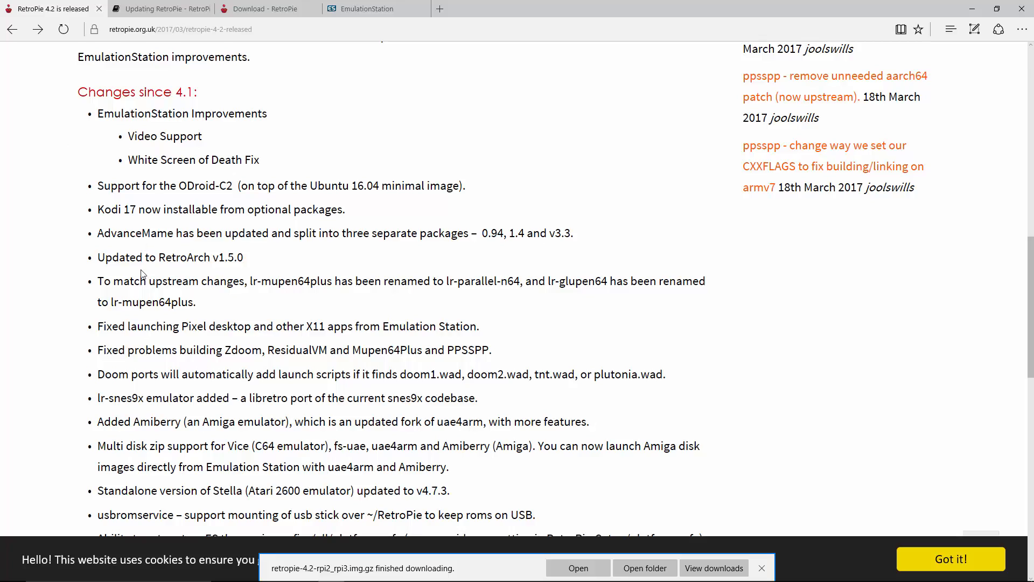
{"action": "scroll", "scroll_direction": "up", "scroll_amount": 3}
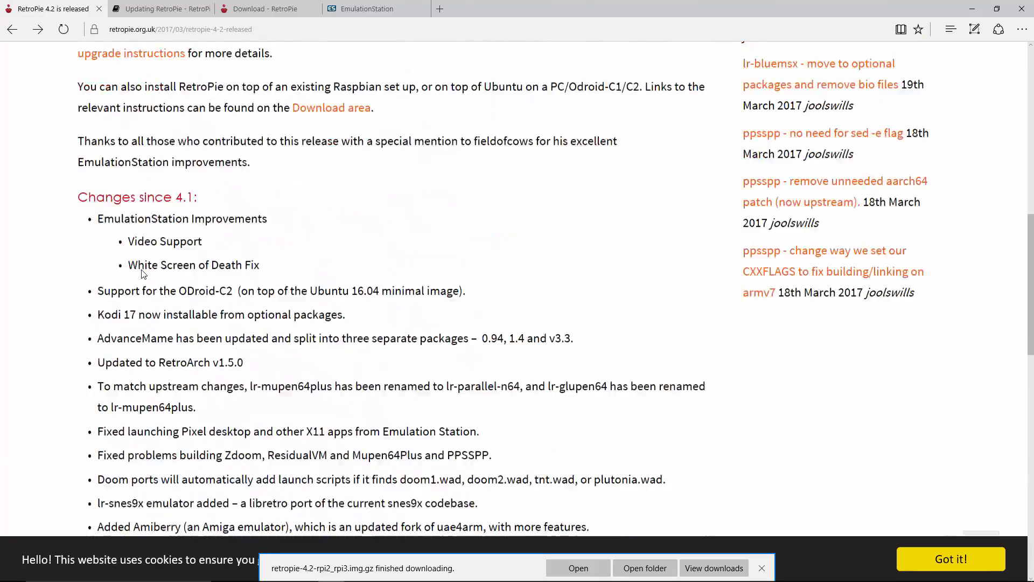
{"action": "scroll", "scroll_direction": "down", "scroll_amount": 3}
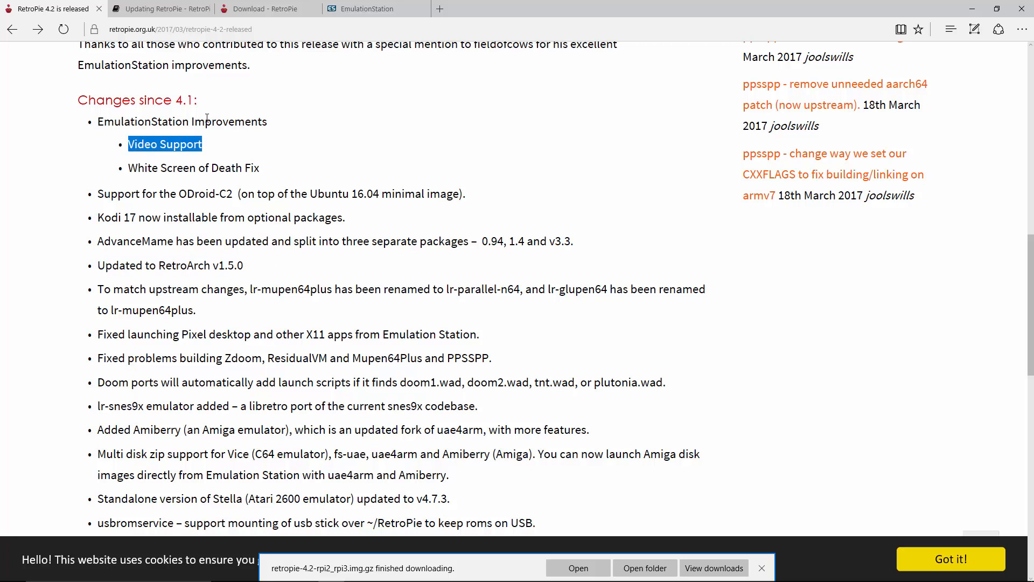
{"action": "mouse_move", "coordinate": [244, 213]}
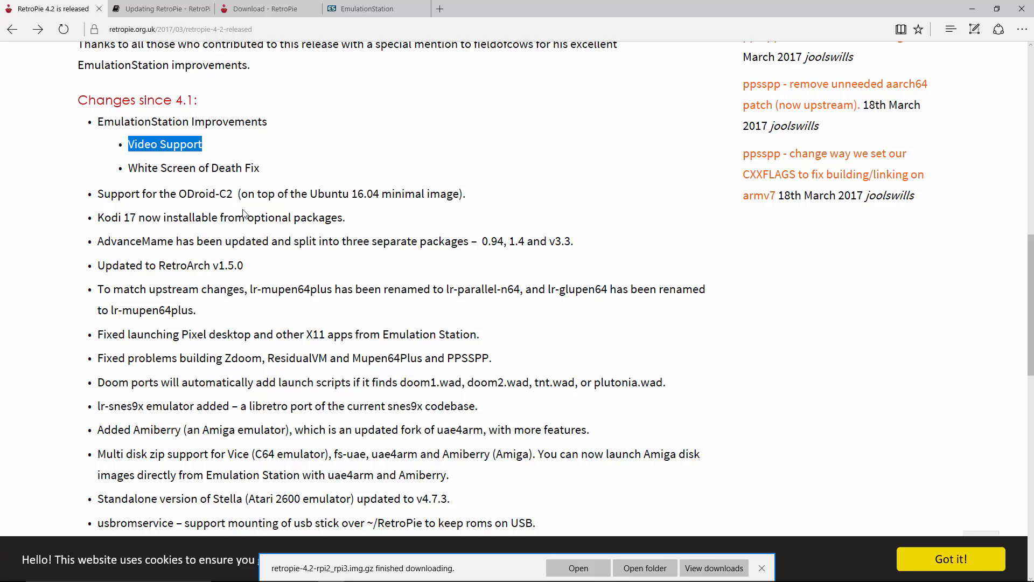
{"action": "scroll", "scroll_direction": "down", "scroll_amount": 3}
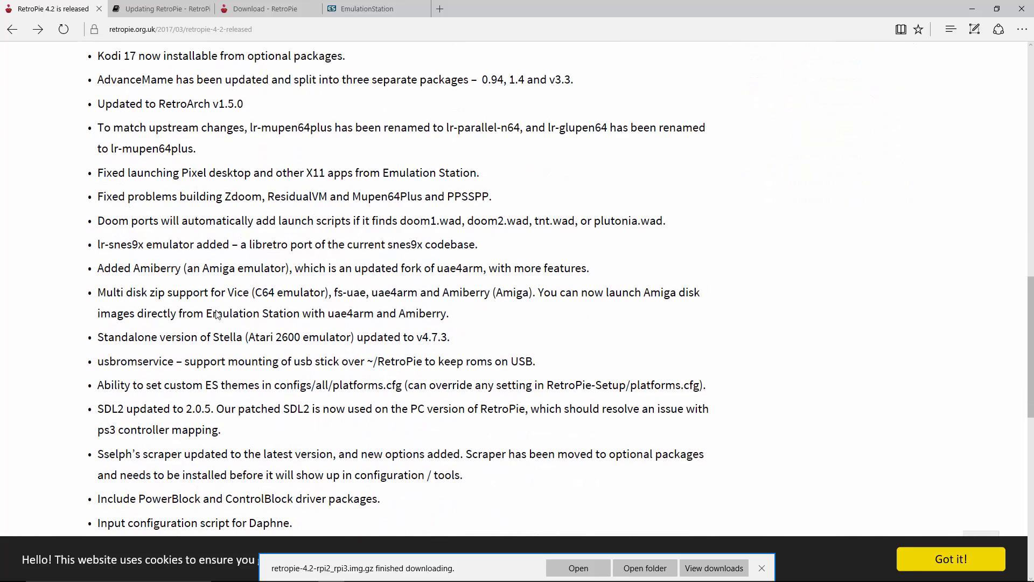
{"action": "scroll", "scroll_direction": "down", "scroll_amount": 3}
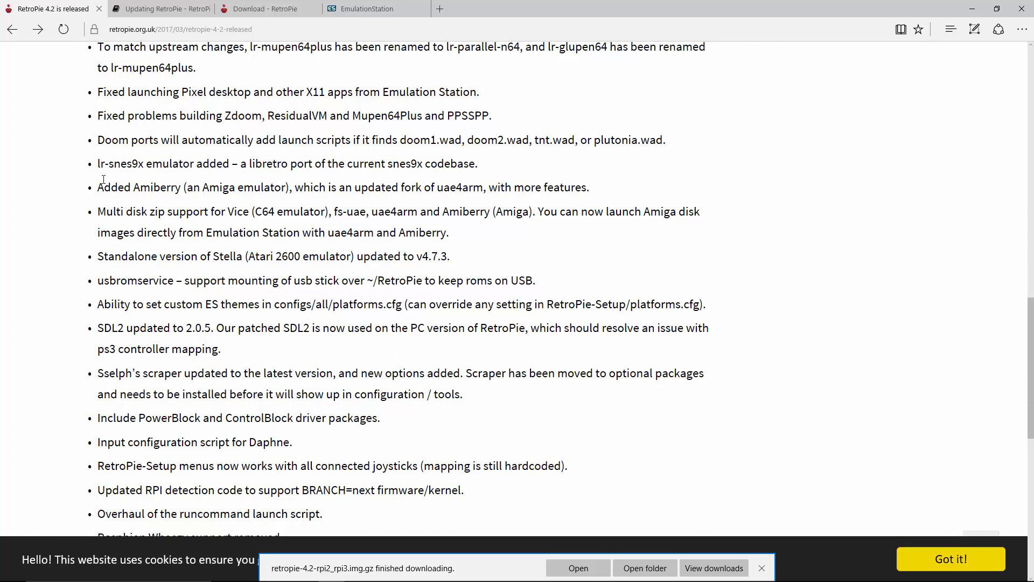
{"action": "double_click", "coordinate": [120, 163]}
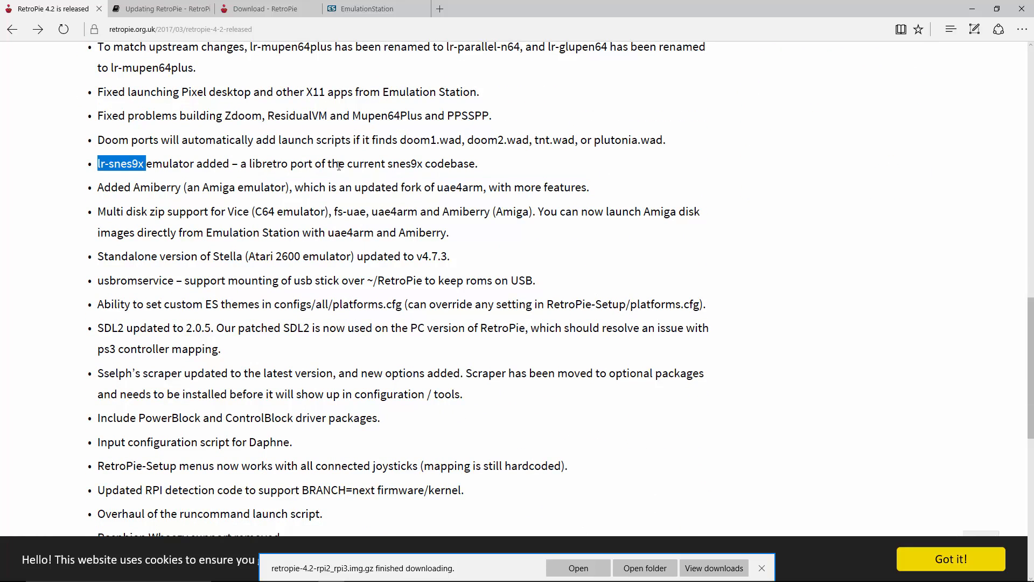
{"action": "left_click_drag", "start_coordinate": [145, 164], "coordinate": [386, 164]}
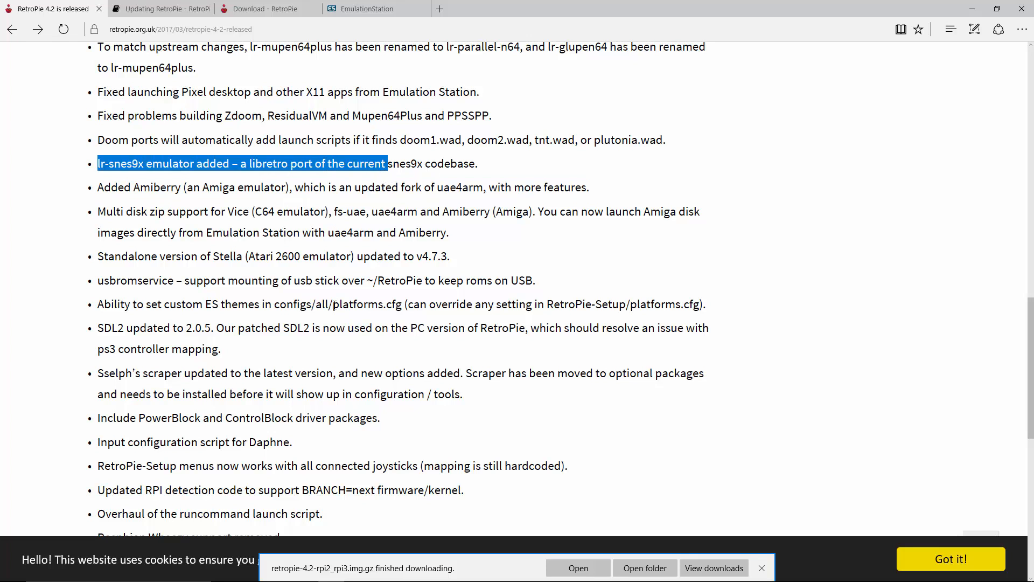
{"action": "scroll", "scroll_direction": "down", "scroll_amount": 3}
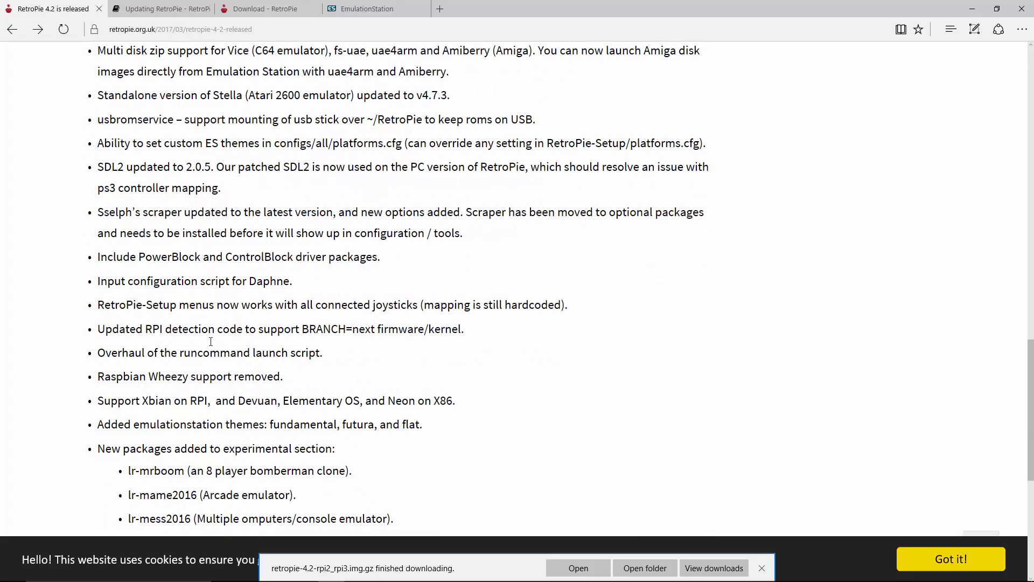
{"action": "scroll", "scroll_direction": "up", "scroll_amount": 3}
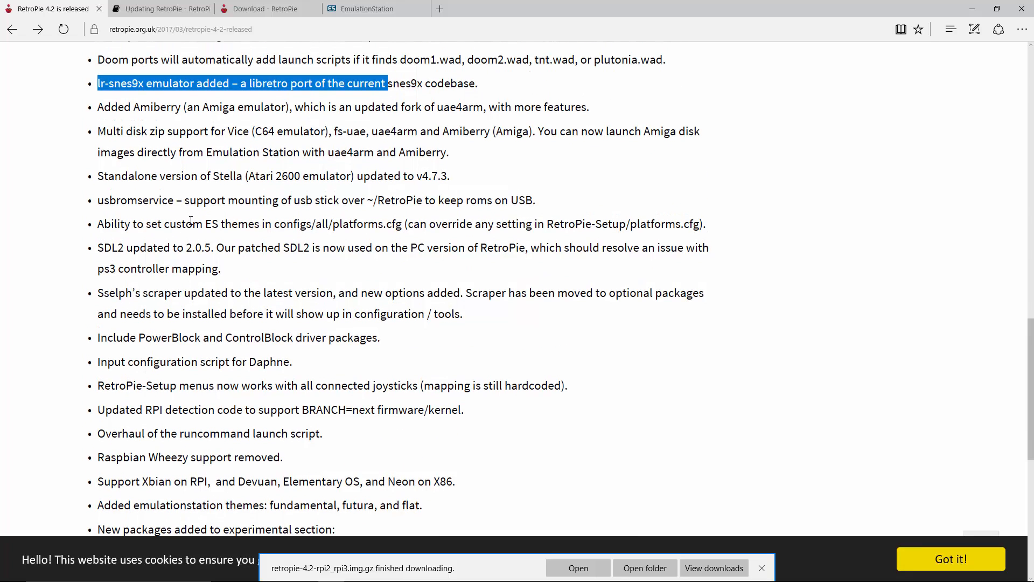
{"action": "scroll", "scroll_direction": "down", "scroll_amount": 3}
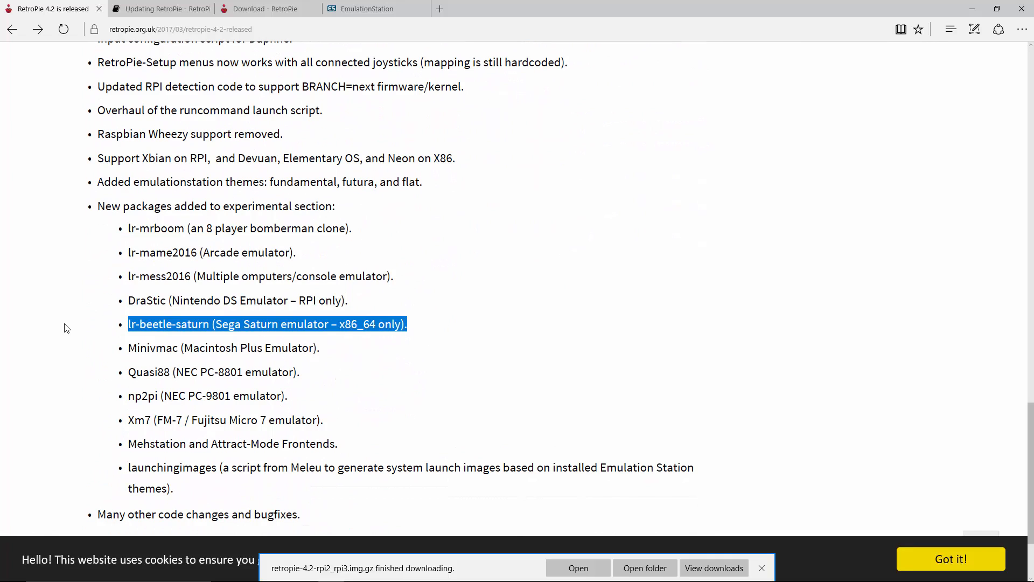
{"action": "mouse_move", "coordinate": [258, 339]}
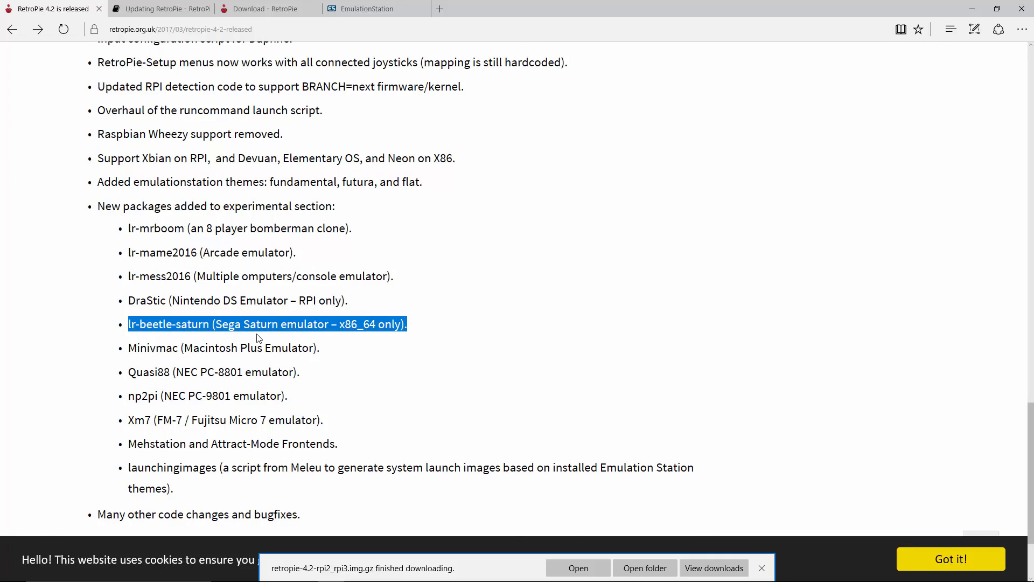
{"action": "mouse_move", "coordinate": [230, 487]}
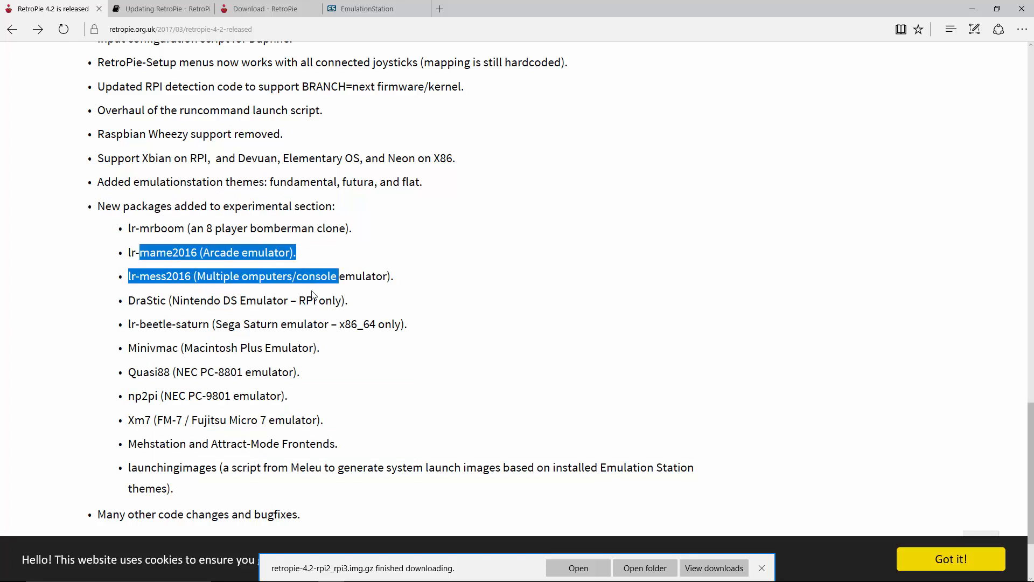
{"action": "left_click", "coordinate": [311, 296]}
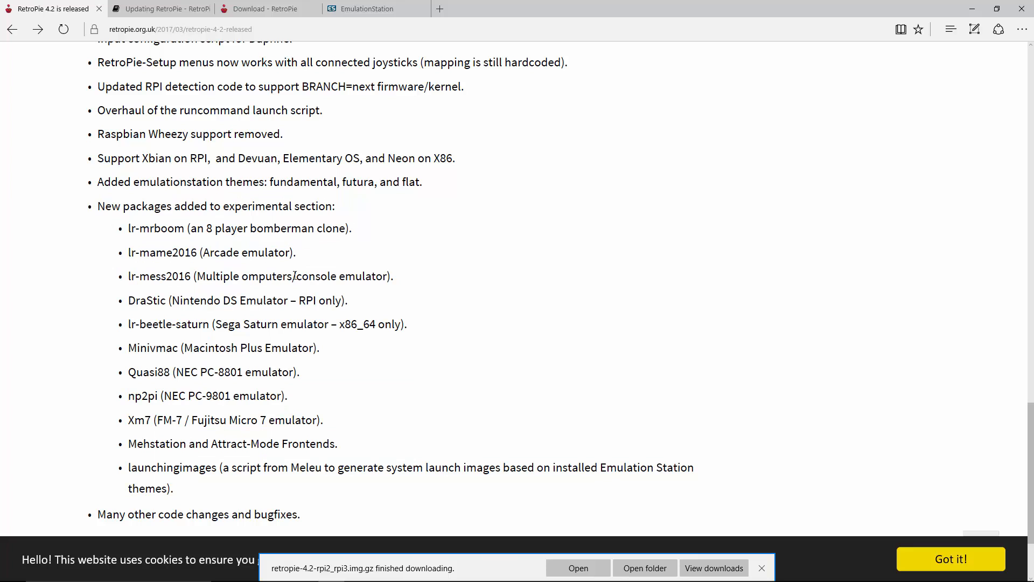
{"action": "scroll", "scroll_direction": "up", "scroll_amount": 3}
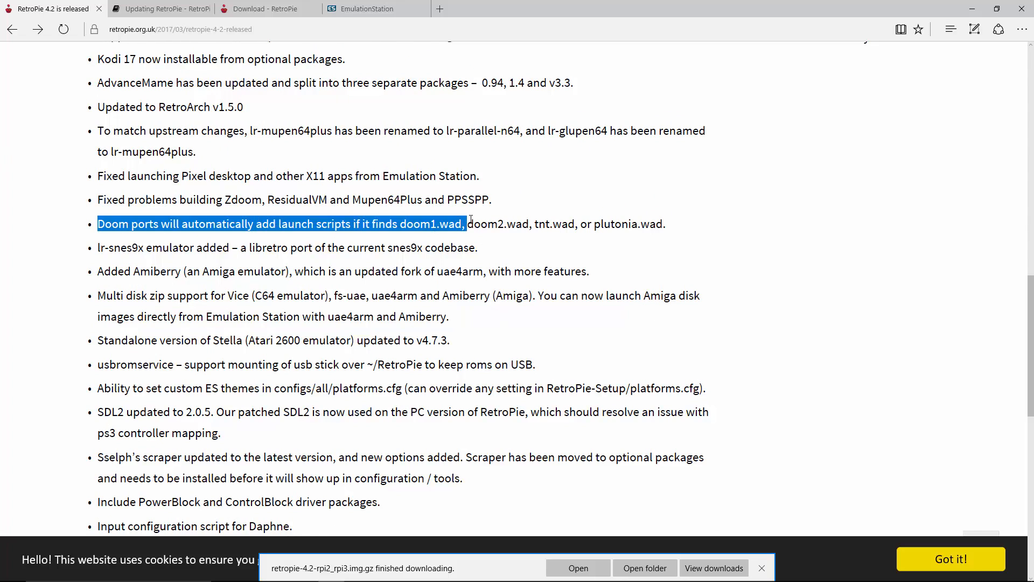
{"action": "left_click", "coordinate": [151, 218]}
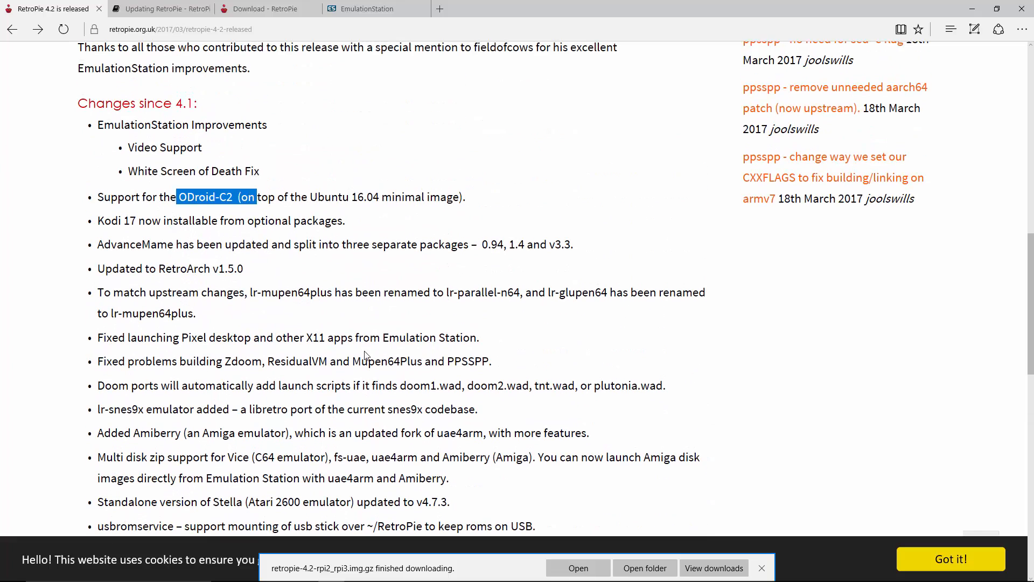
{"action": "scroll", "scroll_direction": "down", "scroll_amount": 3}
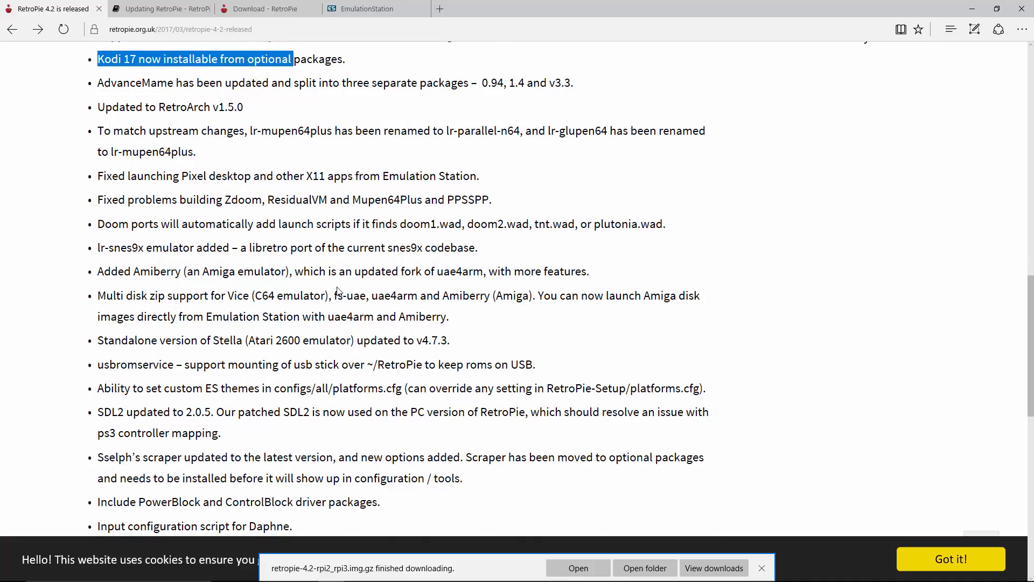
{"action": "scroll", "scroll_direction": "down", "scroll_amount": 3}
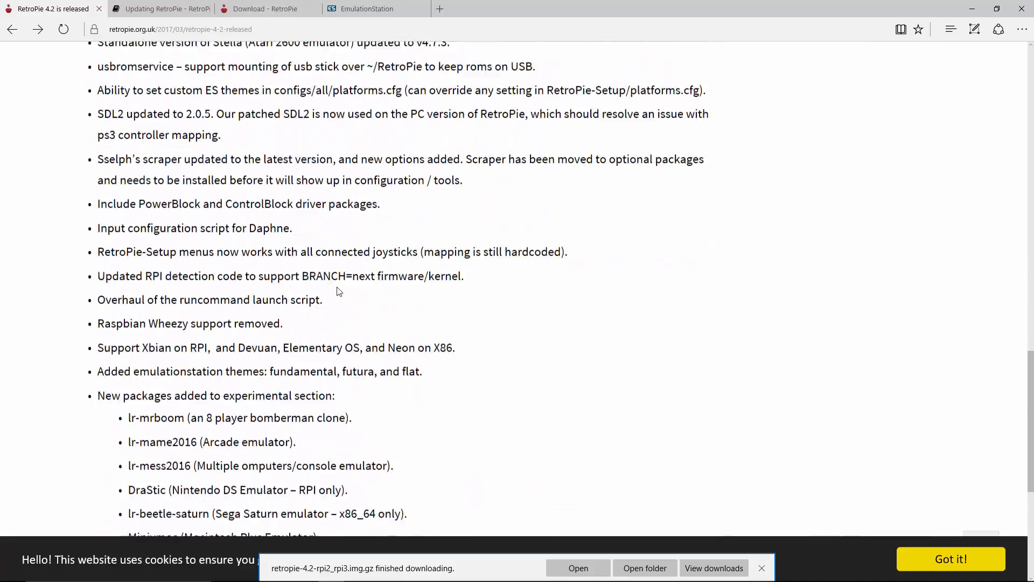
{"action": "scroll", "scroll_direction": "down", "scroll_amount": 3}
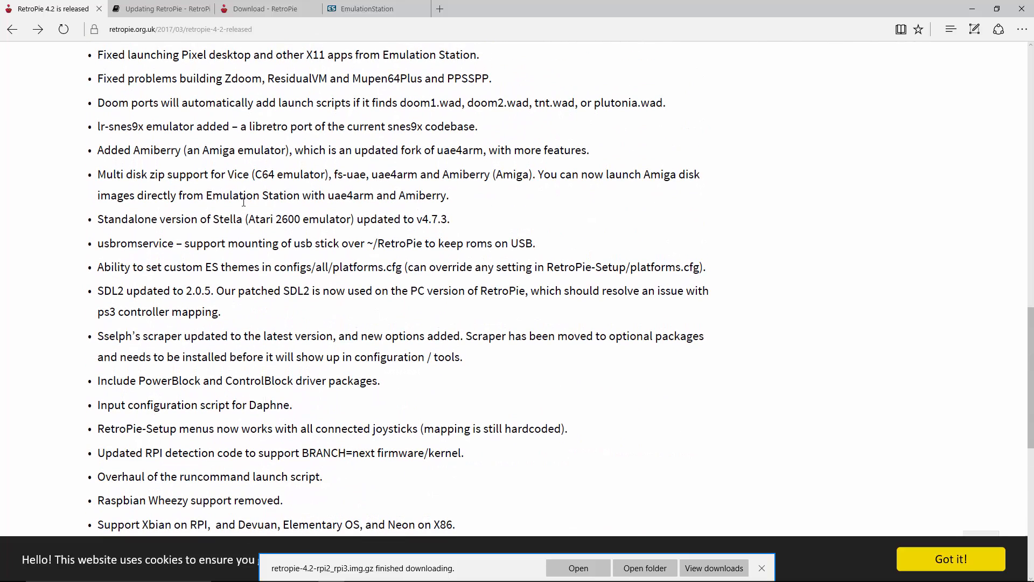
{"action": "scroll", "scroll_direction": "up", "scroll_amount": 3}
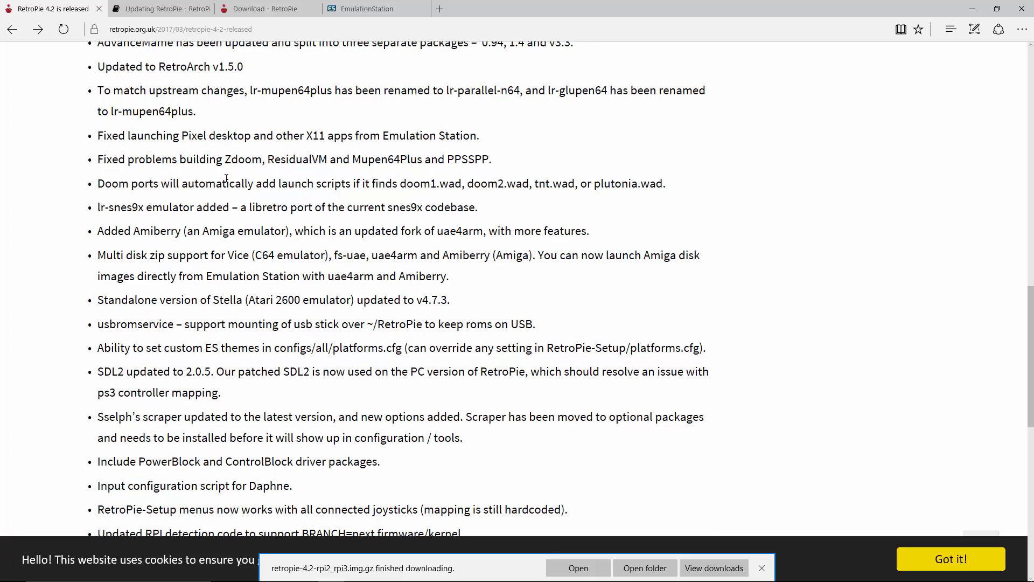
{"action": "mouse_move", "coordinate": [320, 170]}
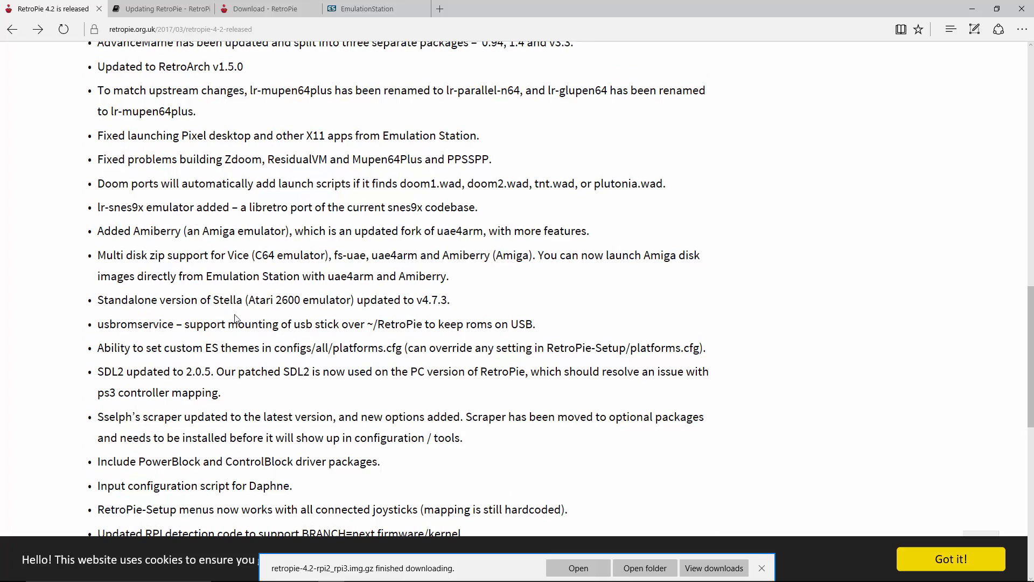
{"action": "left_click_drag", "start_coordinate": [97, 324], "coordinate": [280, 324]}
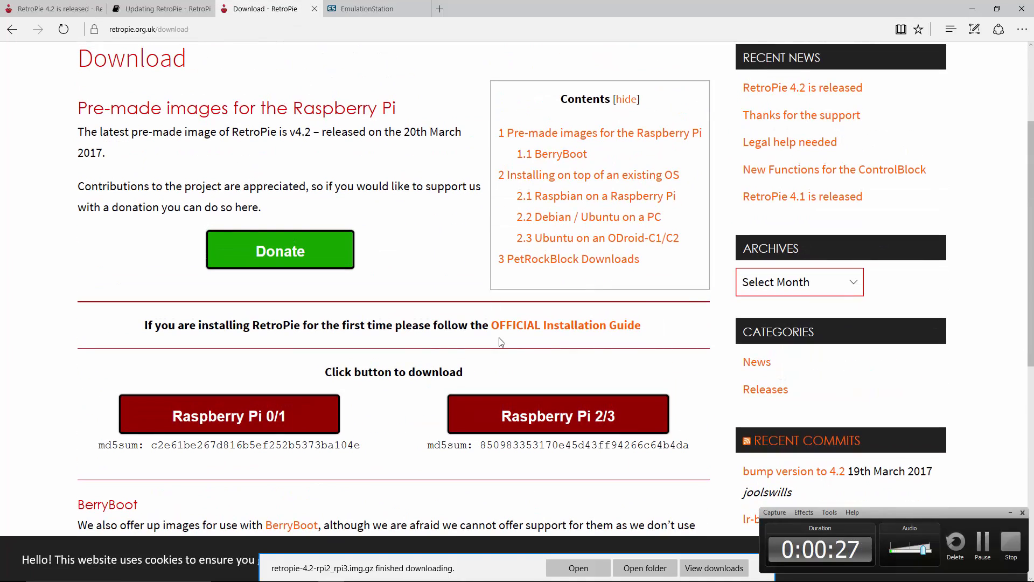
Scroll the Download - RetroPie page and start a Windows taskbar search
{"action": "scroll", "scroll_direction": "down", "scroll_amount": 3}
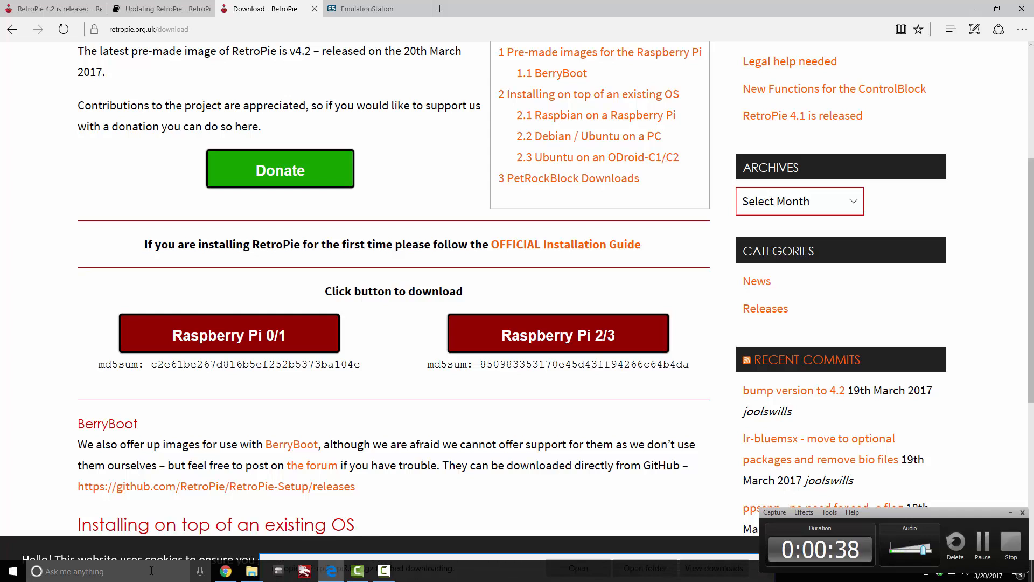
{"action": "left_click", "coordinate": [99, 570]}
{"action": "type", "text": "w"}
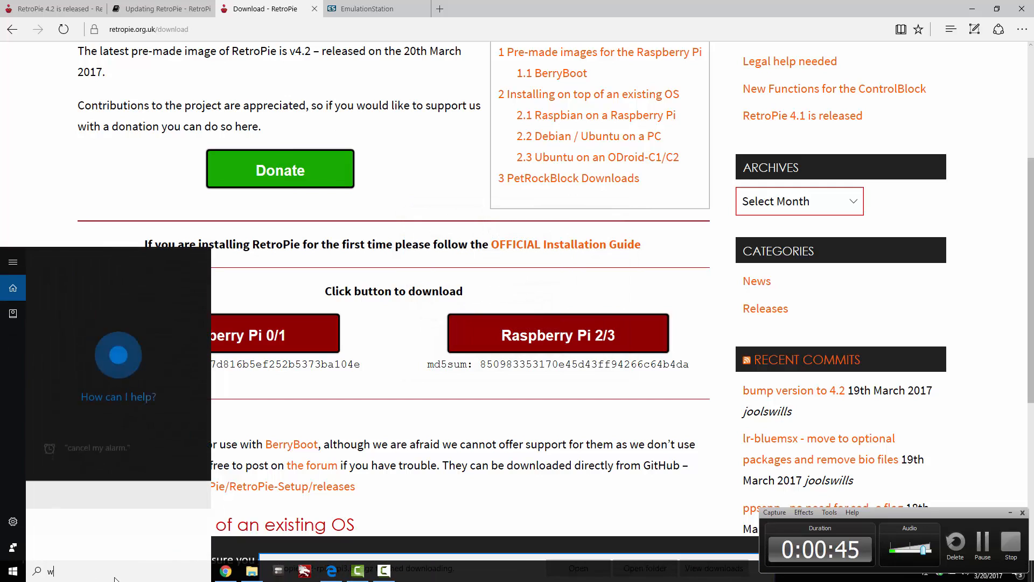
Run Win32DiskImager from the search results as administrator
{"action": "right_click", "coordinate": [86, 304]}
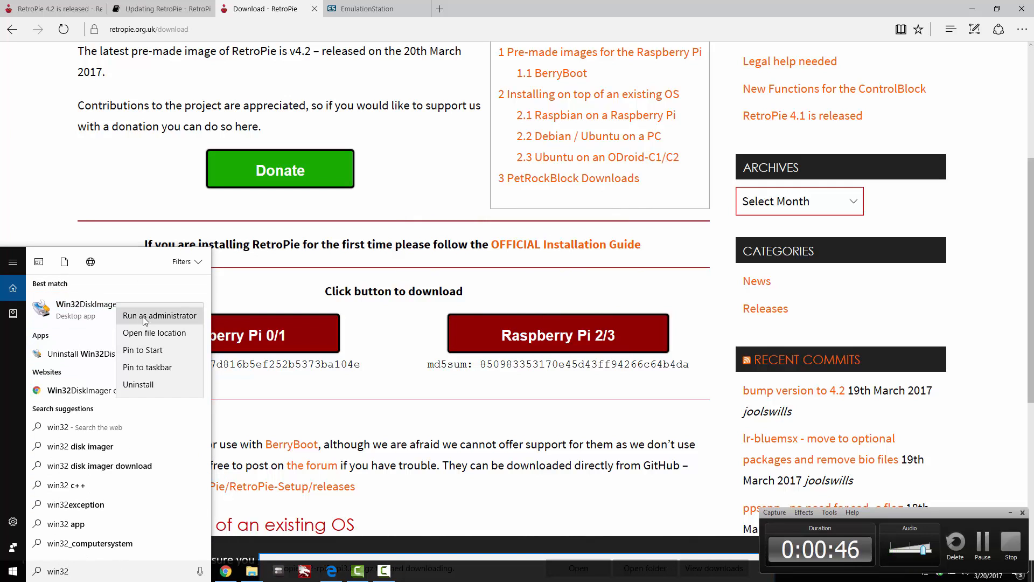
{"action": "left_click", "coordinate": [159, 315]}
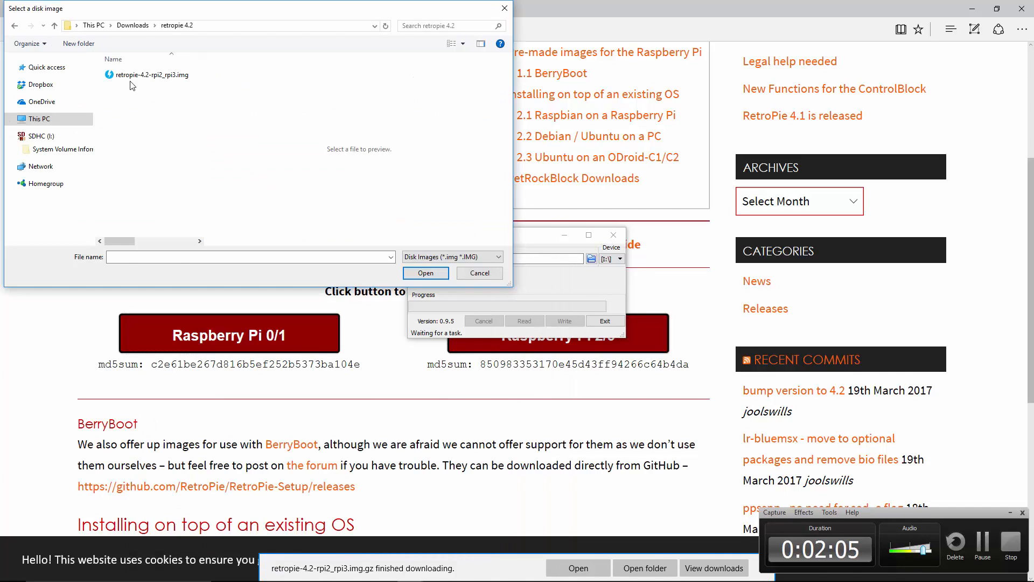
Load retropie-4.2-rpi2_rpi3.img and write it to SD card device I:
{"action": "left_click", "coordinate": [425, 273]}
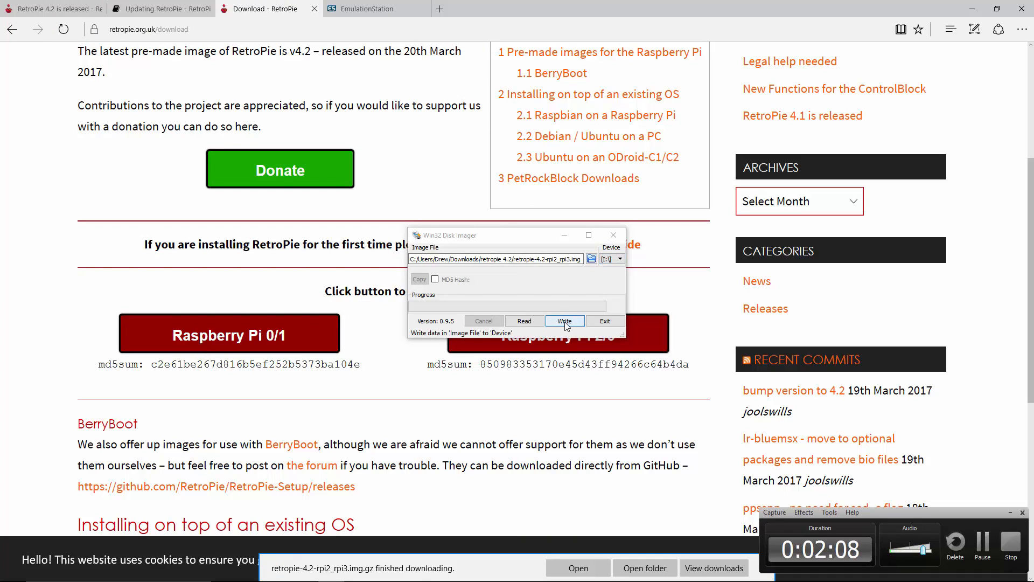
{"action": "left_click", "coordinate": [564, 320]}
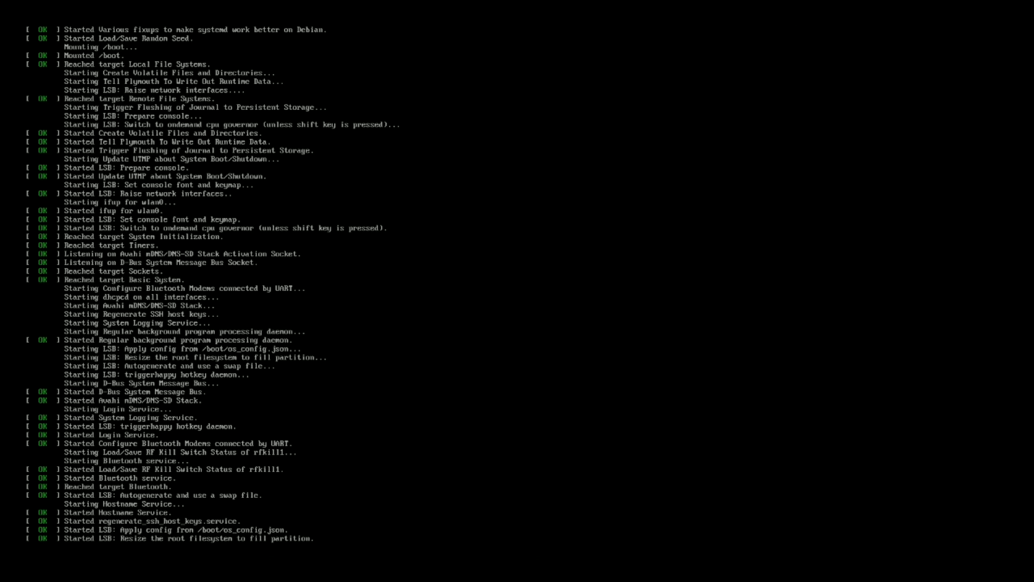
Boot the Pi from the new card through to the RetroPie configuration menu
{"action": "scroll", "scroll_direction": "down", "scroll_amount": 3}
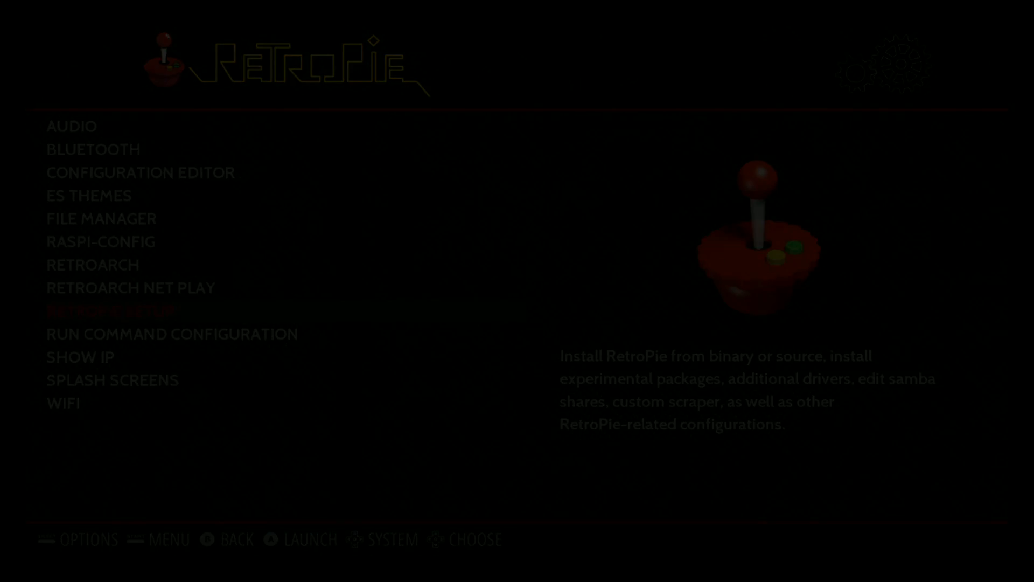
Launch RETROPIE SETUP and enter its Manage packages menu
{"action": "left_click", "coordinate": [111, 310]}
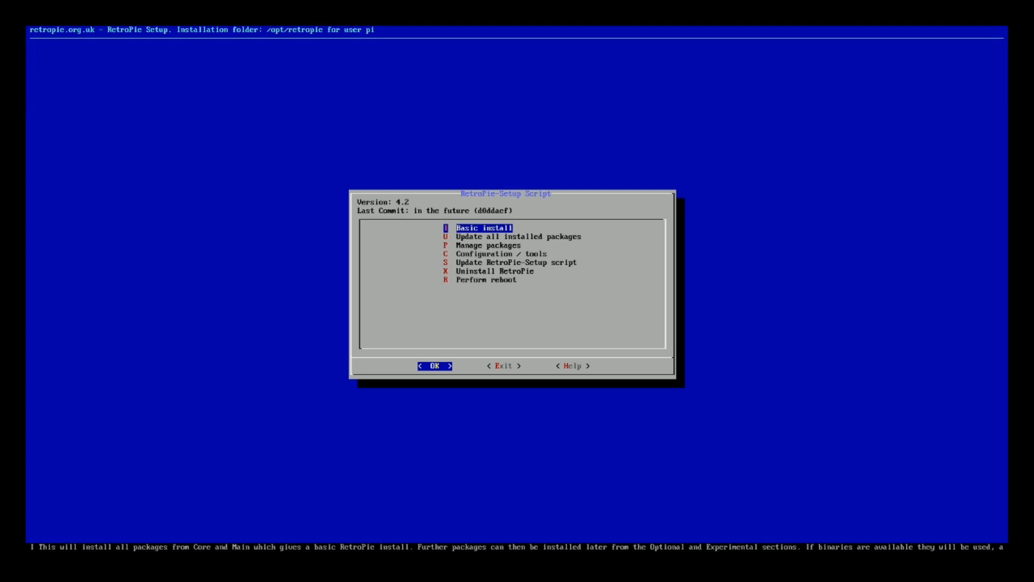
{"action": "key", "text": "Down"}
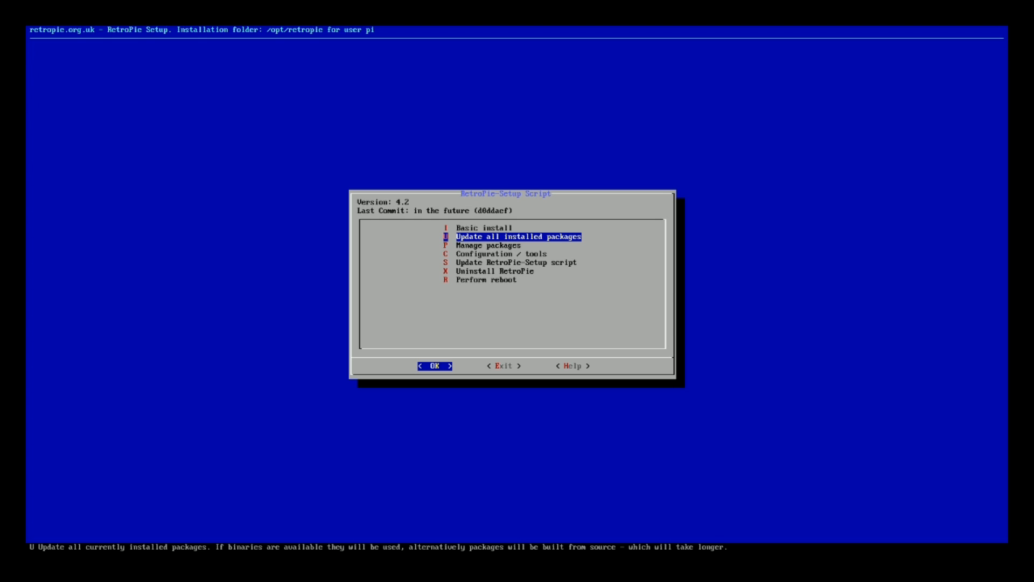
{"action": "key", "text": "Down"}
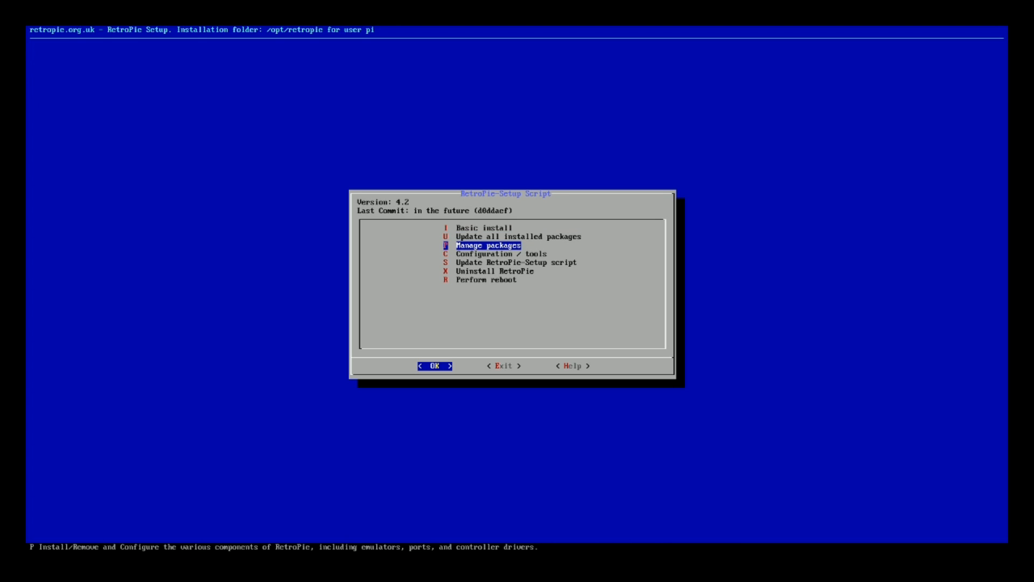
{"action": "left_click", "coordinate": [433, 365]}
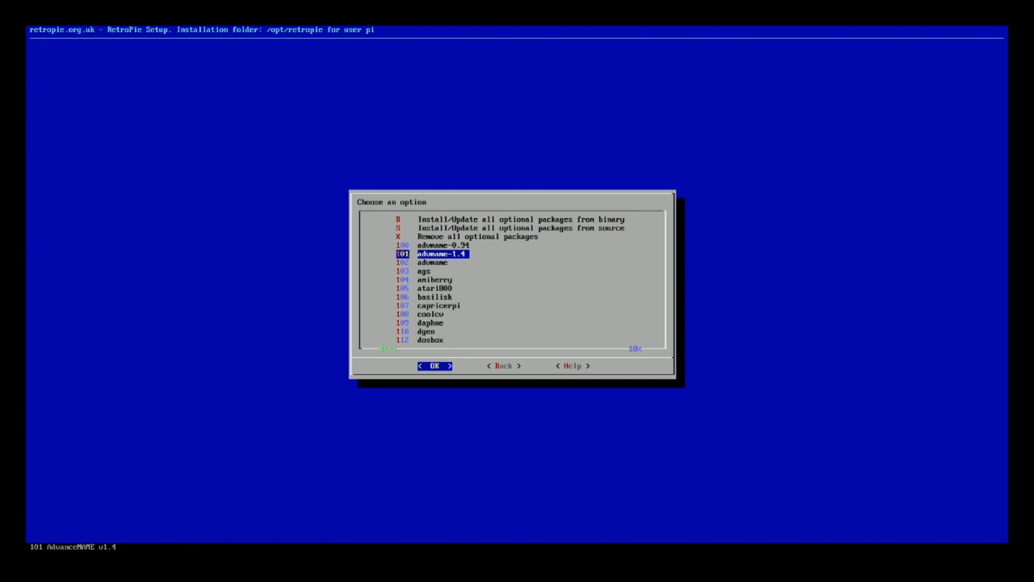
Step through the optional packages past advmame, Kodi, SDLPoP and Super Mario War
{"action": "key", "text": "Down"}
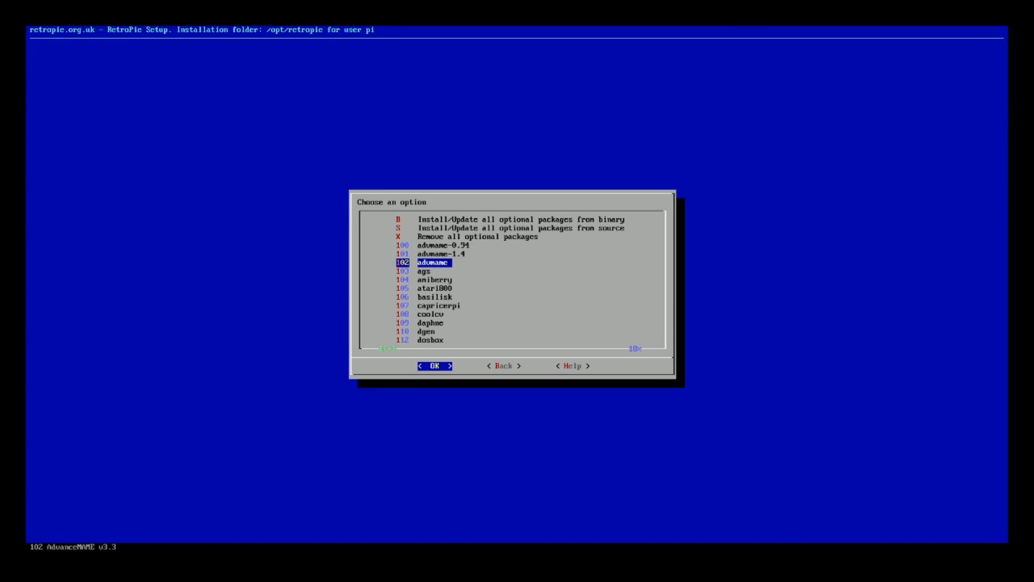
{"action": "left_click", "coordinate": [427, 331]}
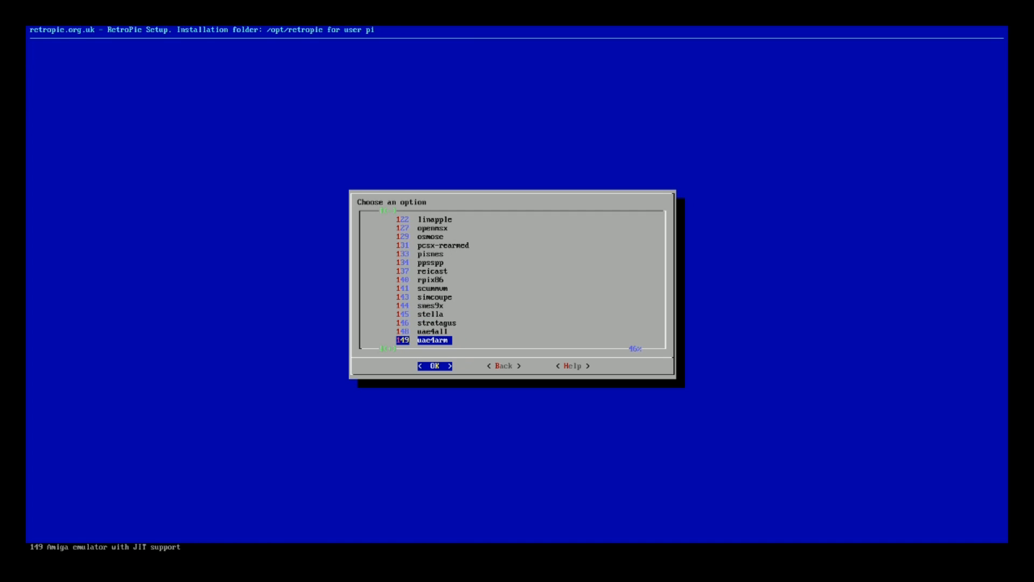
{"action": "scroll", "scroll_direction": "down", "scroll_amount": 3}
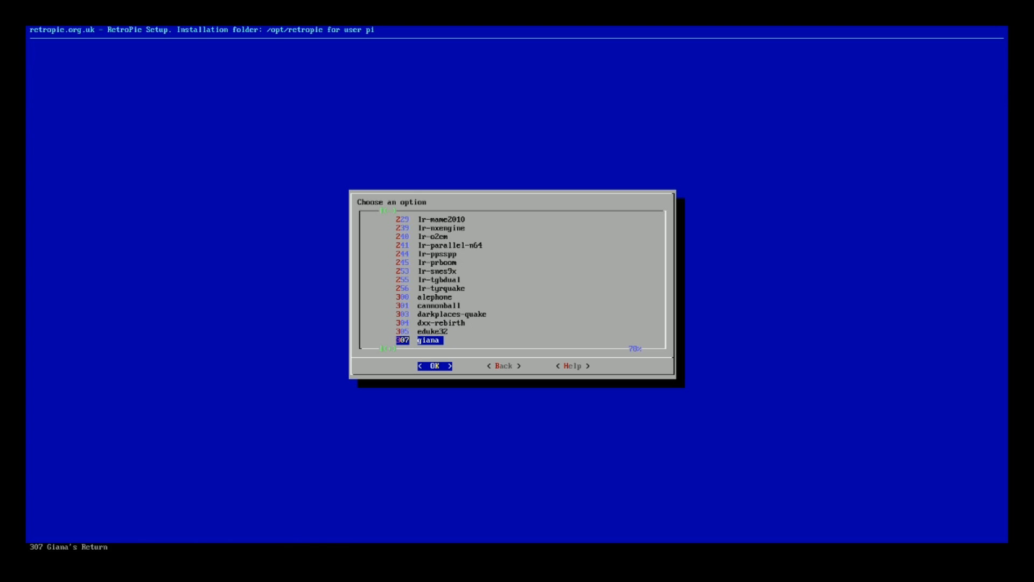
{"action": "key", "text": "Down"}
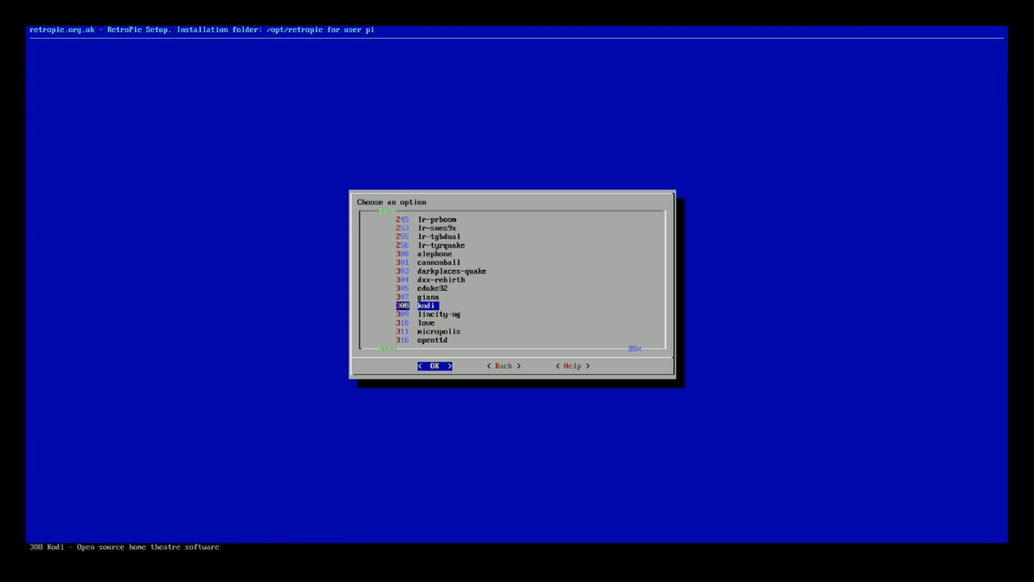
{"action": "key", "text": "Down"}
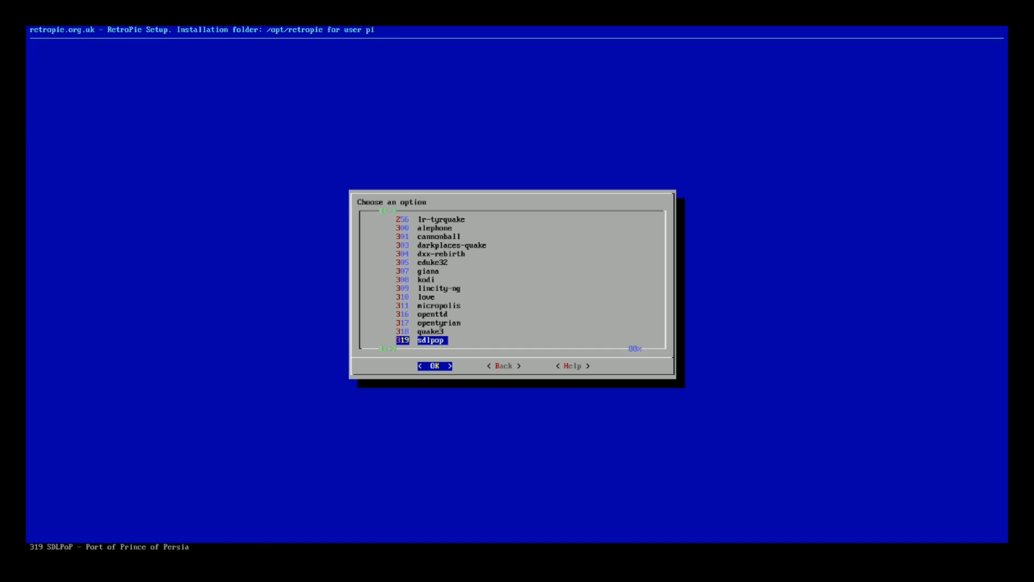
{"action": "key", "text": "Down"}
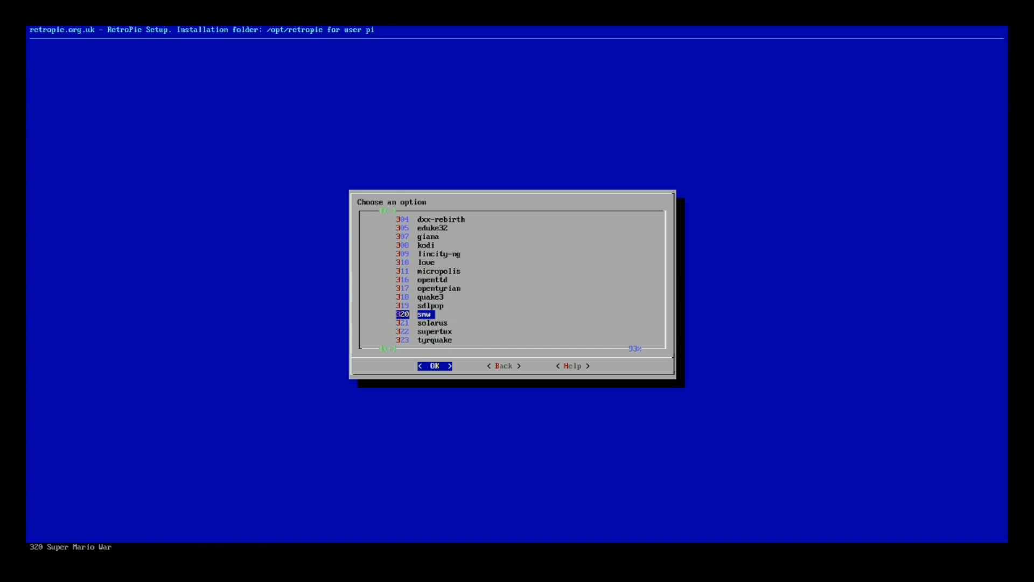
{"action": "key", "text": "Down"}
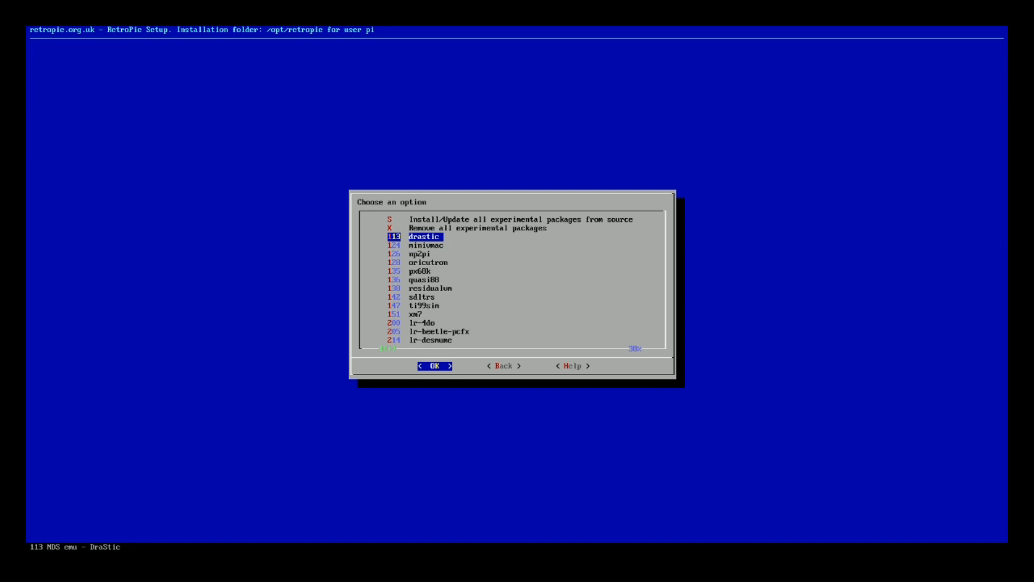
Browse the experimental packages through minivmac, px68k and Minecraft to the list's end
{"action": "key", "text": "Down"}
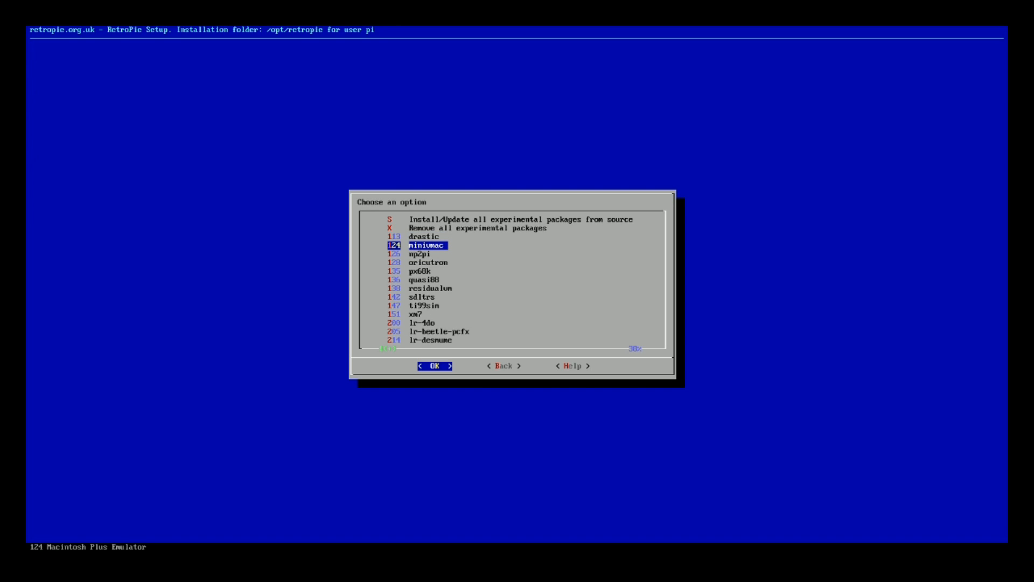
{"action": "key", "text": "Down"}
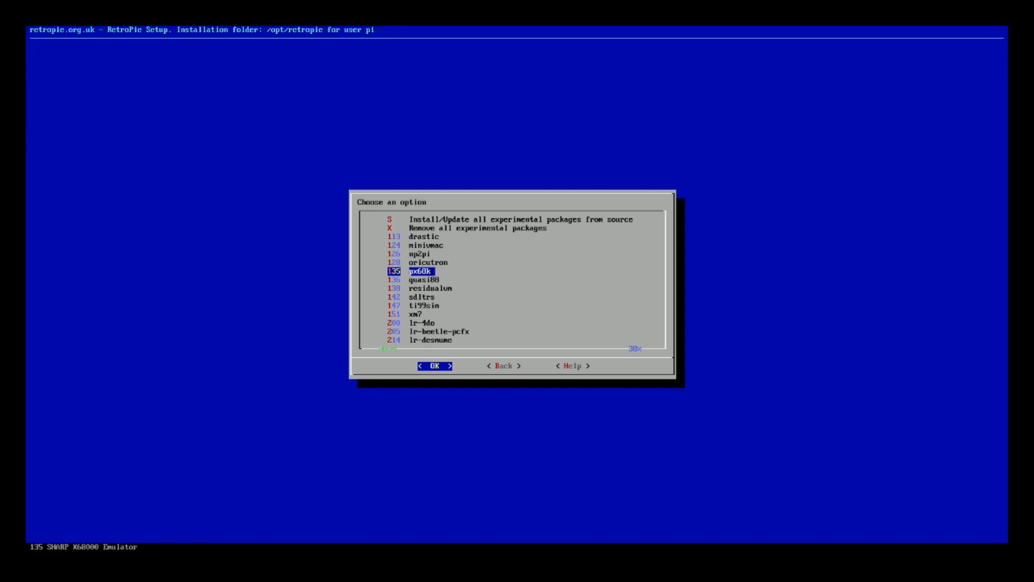
{"action": "key", "text": "Down"}
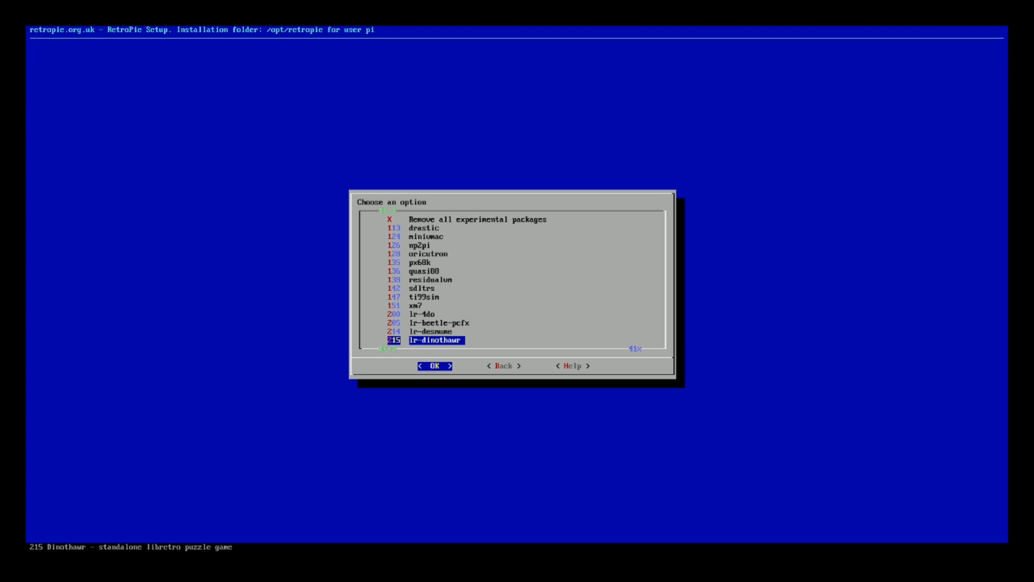
{"action": "scroll", "scroll_direction": "down", "scroll_amount": 3}
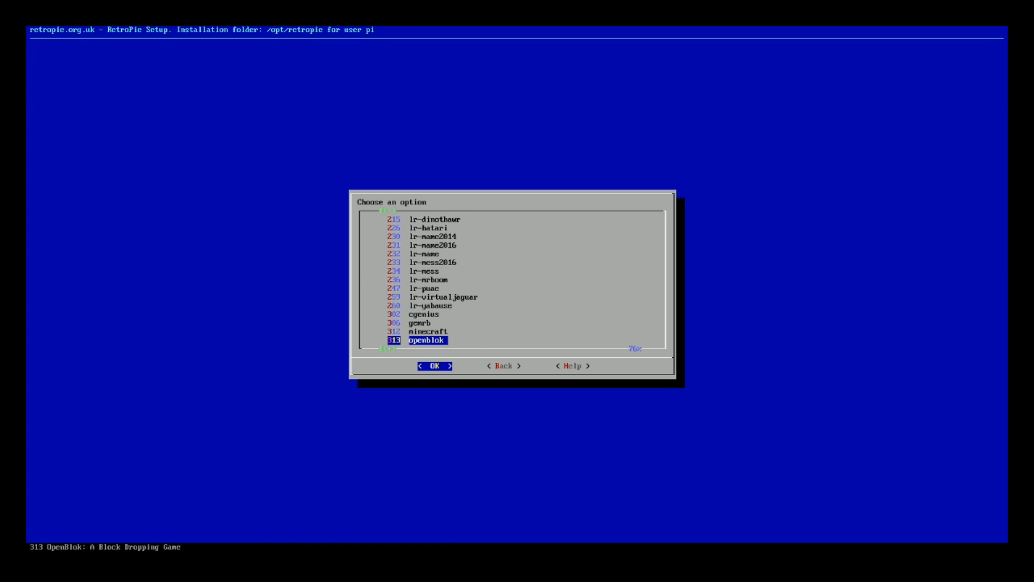
{"action": "key", "text": "Up"}
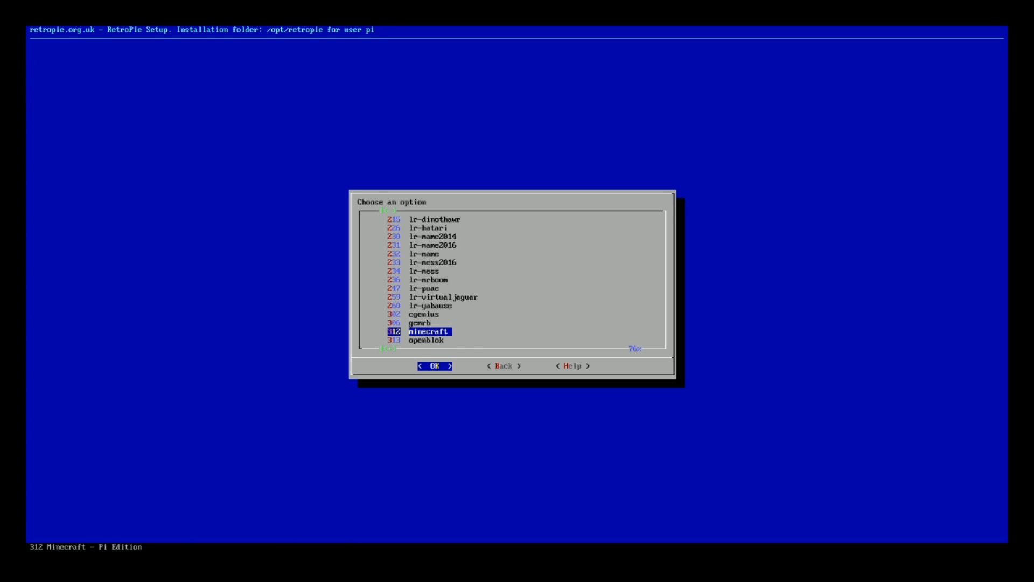
{"action": "scroll", "scroll_direction": "down", "scroll_amount": 3}
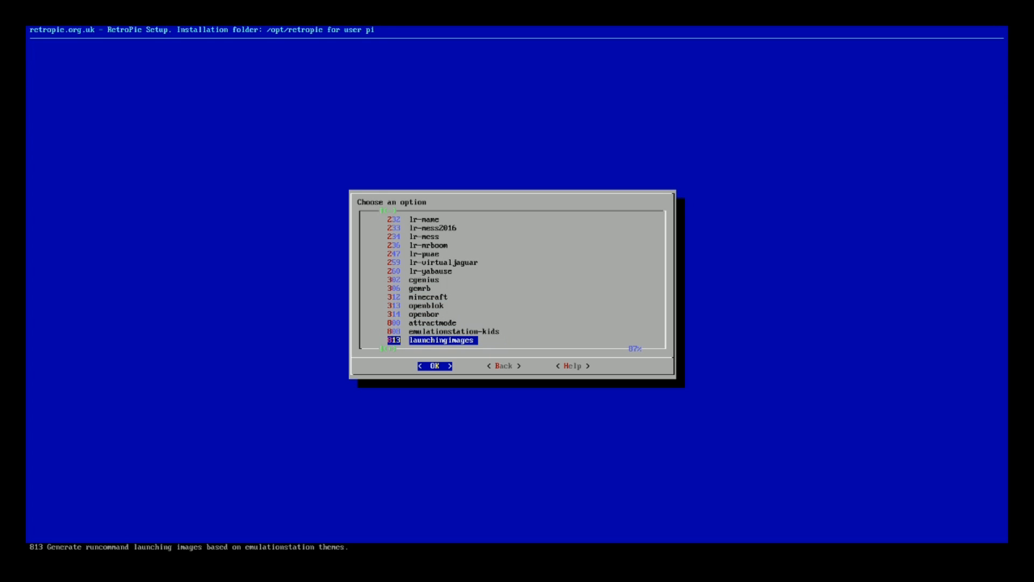
{"action": "scroll", "scroll_direction": "down", "scroll_amount": 3}
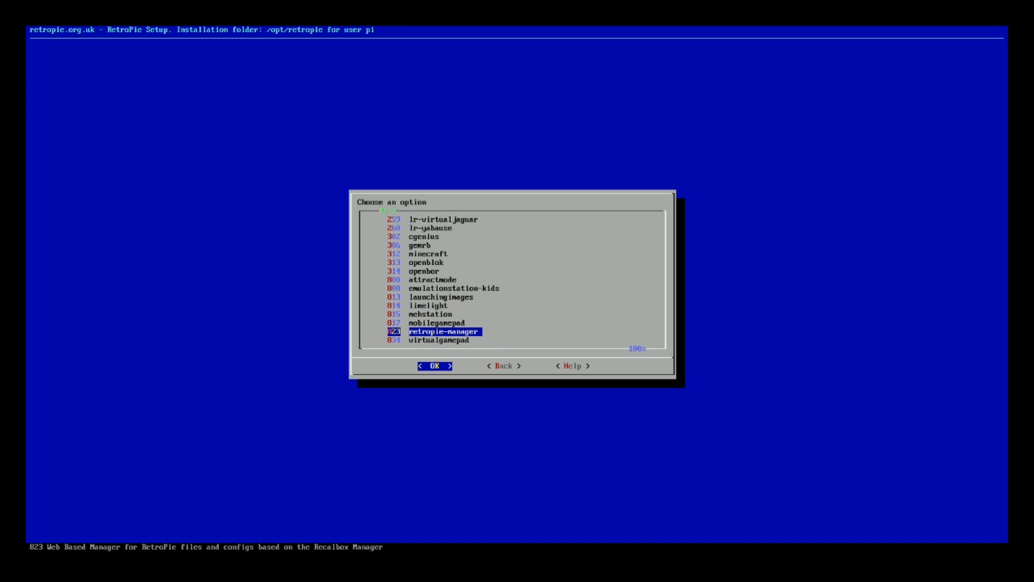
Move back up the experimental list and exit to the RetroPie configuration menu
{"action": "key", "text": "up"}
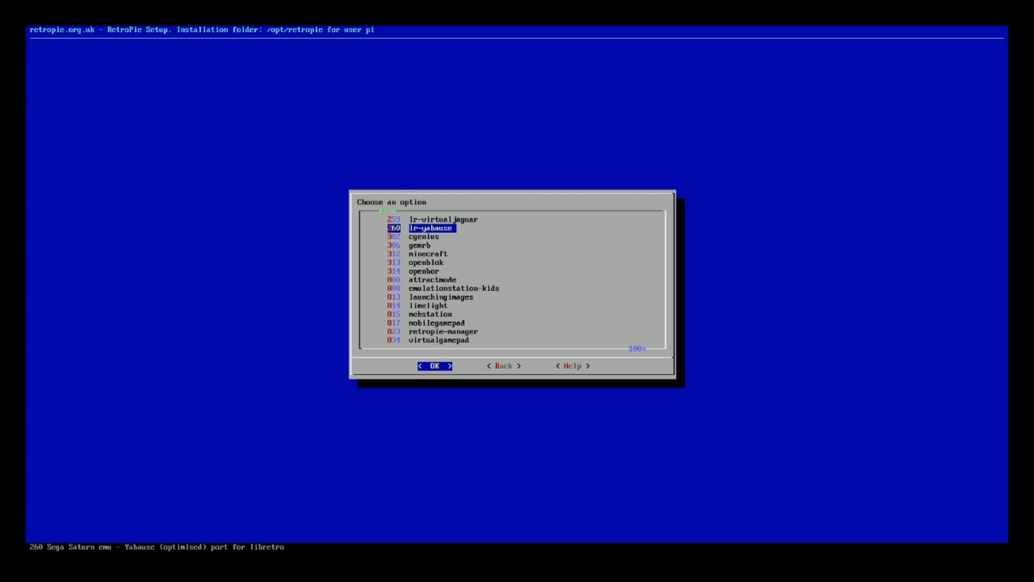
{"action": "key", "text": "Down"}
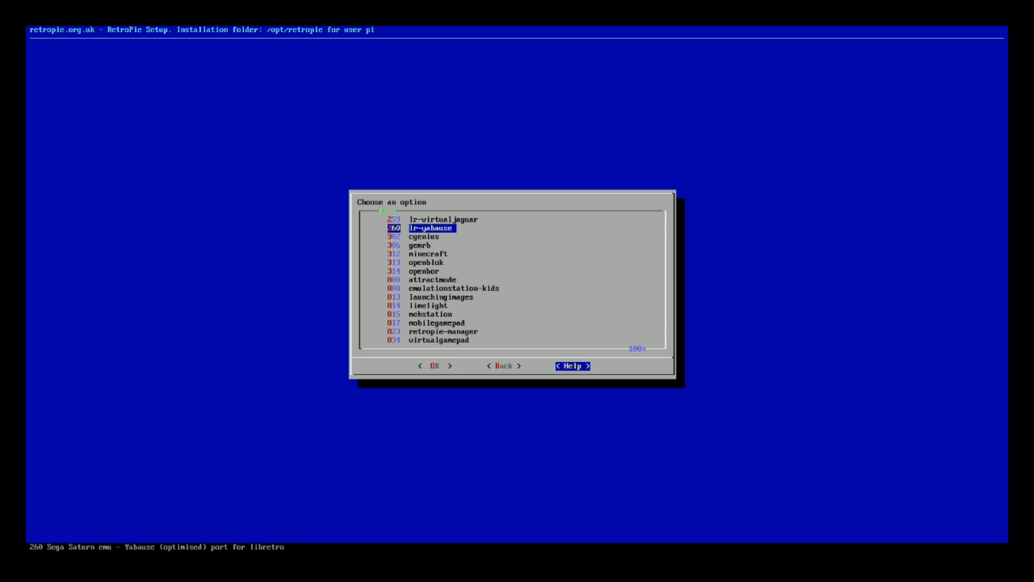
{"action": "left_click", "coordinate": [435, 367]}
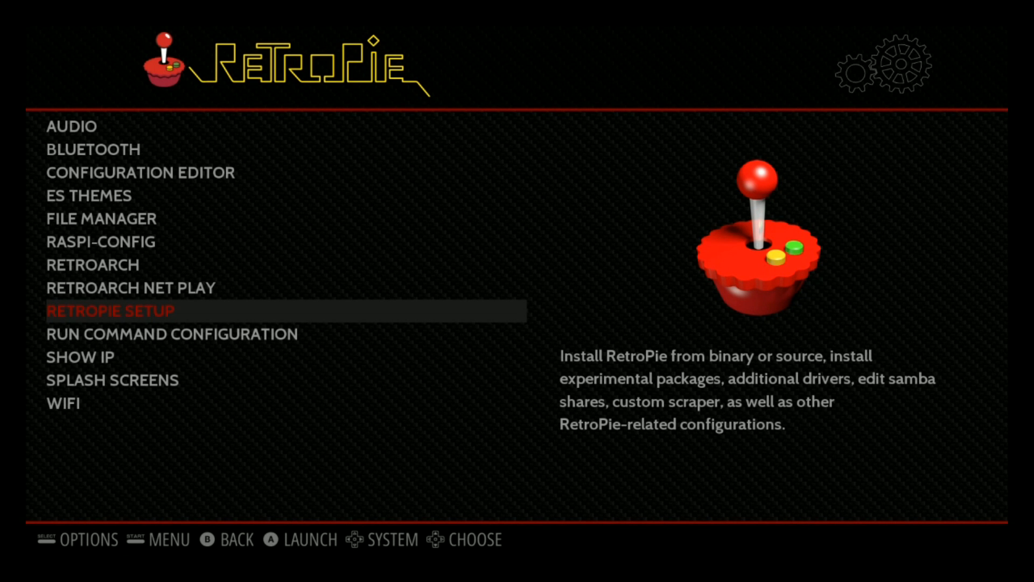
Relaunch RETROPIE SETUP and open Manage packages showing RetroArch and autostart
{"action": "left_click", "coordinate": [109, 311]}
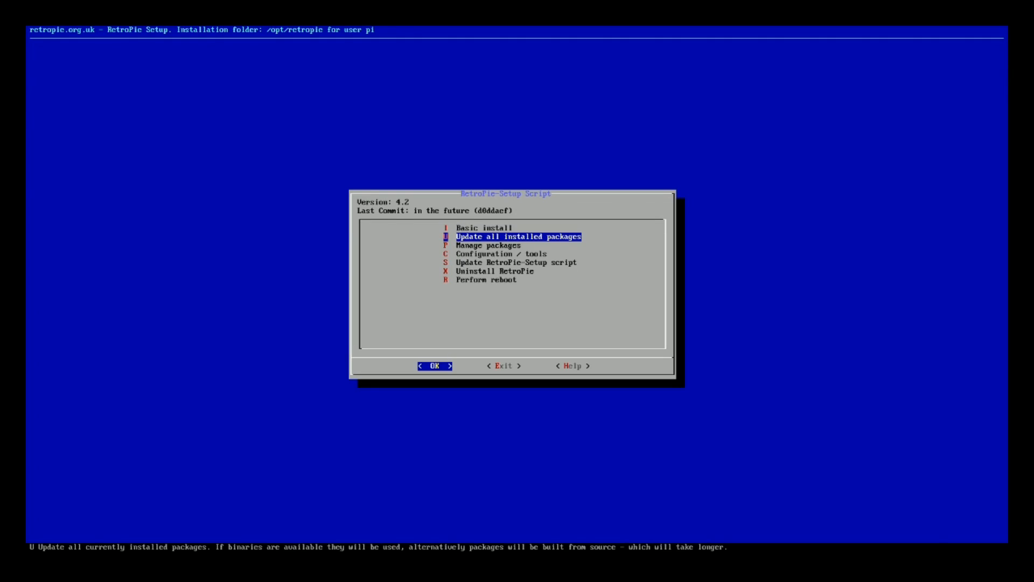
{"action": "key", "text": "Down"}
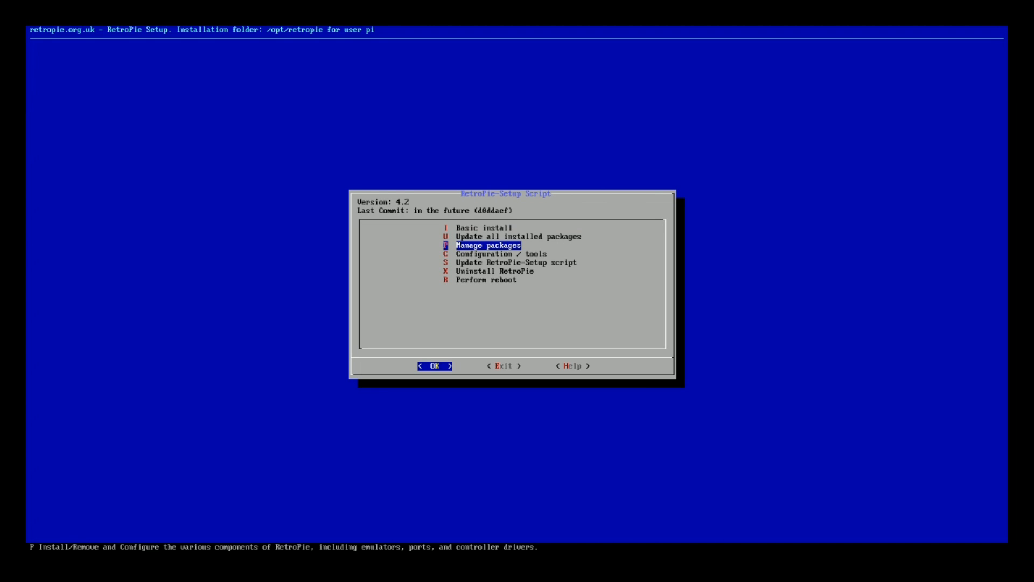
{"action": "left_click", "coordinate": [434, 365]}
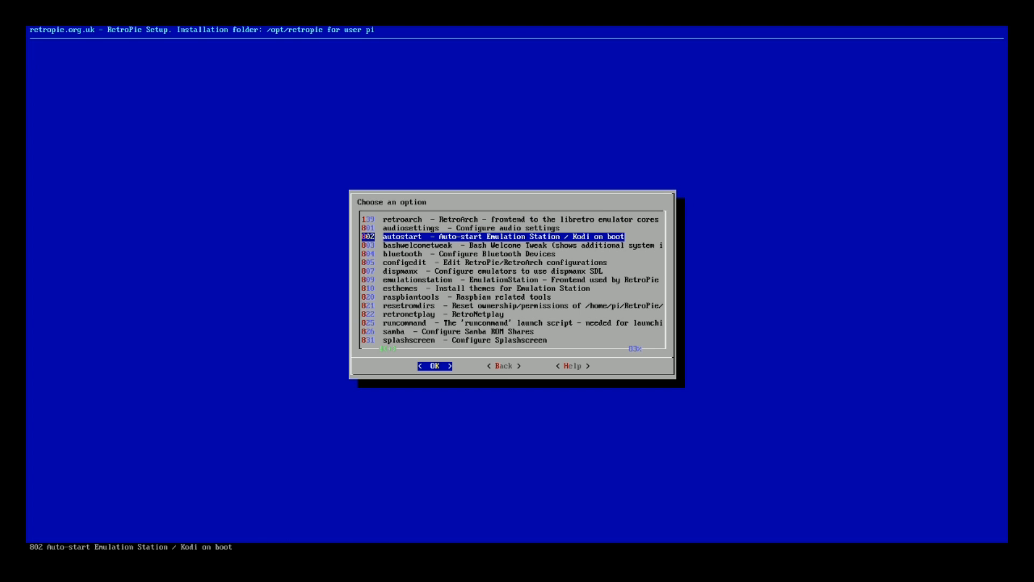
Peek into raspbiantools, browse to wikiview, then return and highlight Uninstall RetroPie
{"action": "key", "text": "Down"}
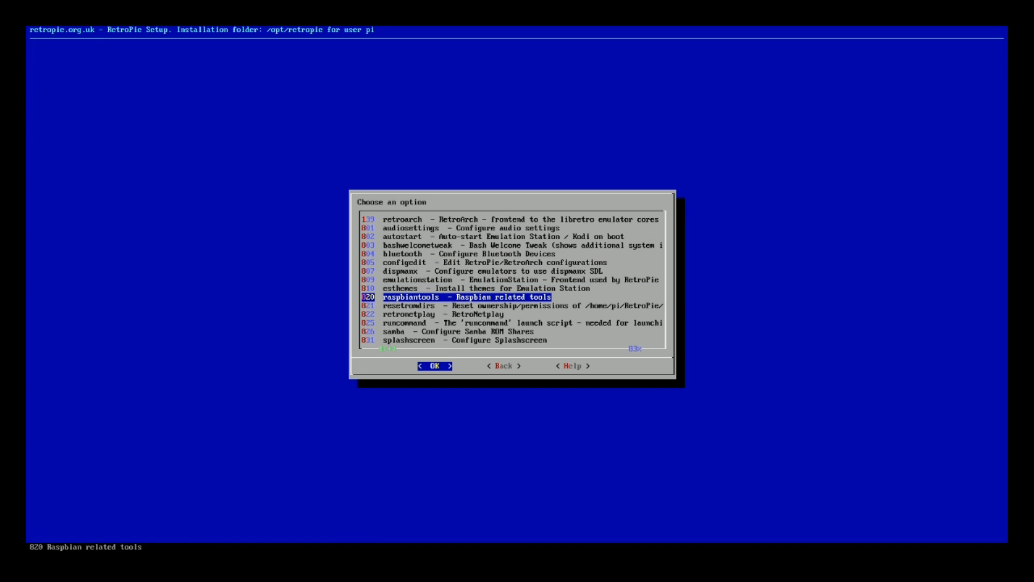
{"action": "left_click", "coordinate": [434, 366]}
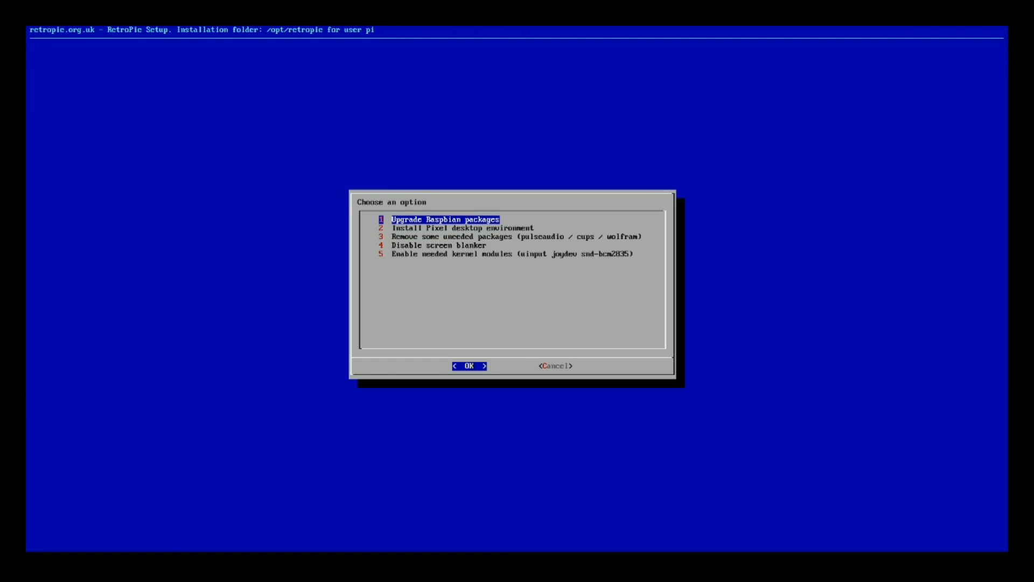
{"action": "key", "text": "Down"}
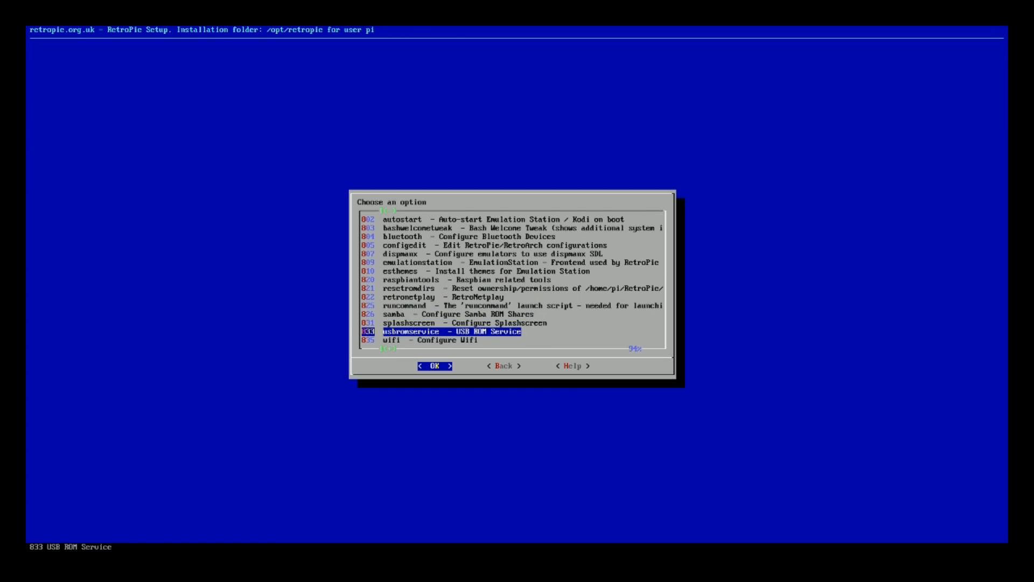
{"action": "left_click", "coordinate": [434, 365]}
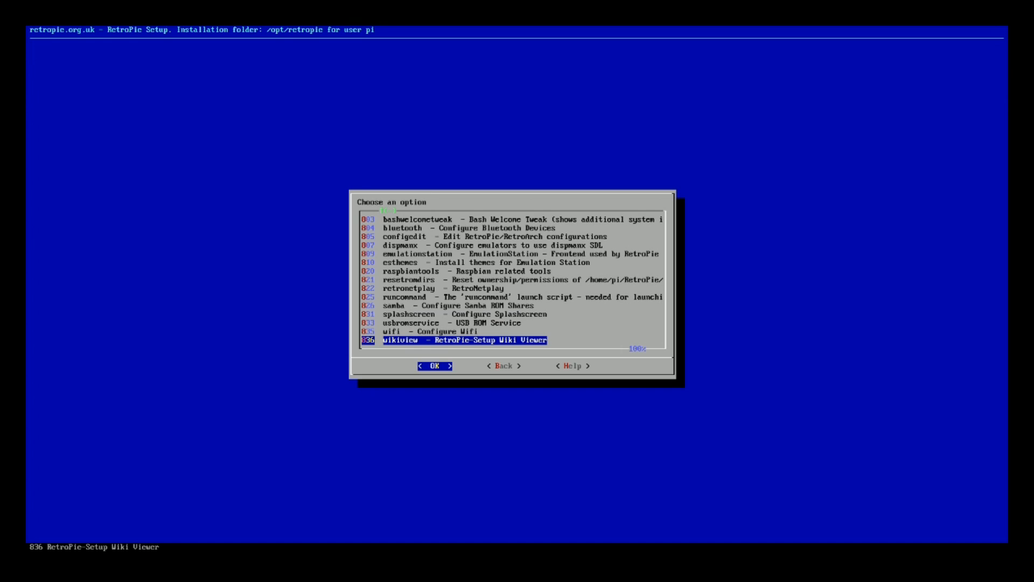
{"action": "key", "text": "Up"}
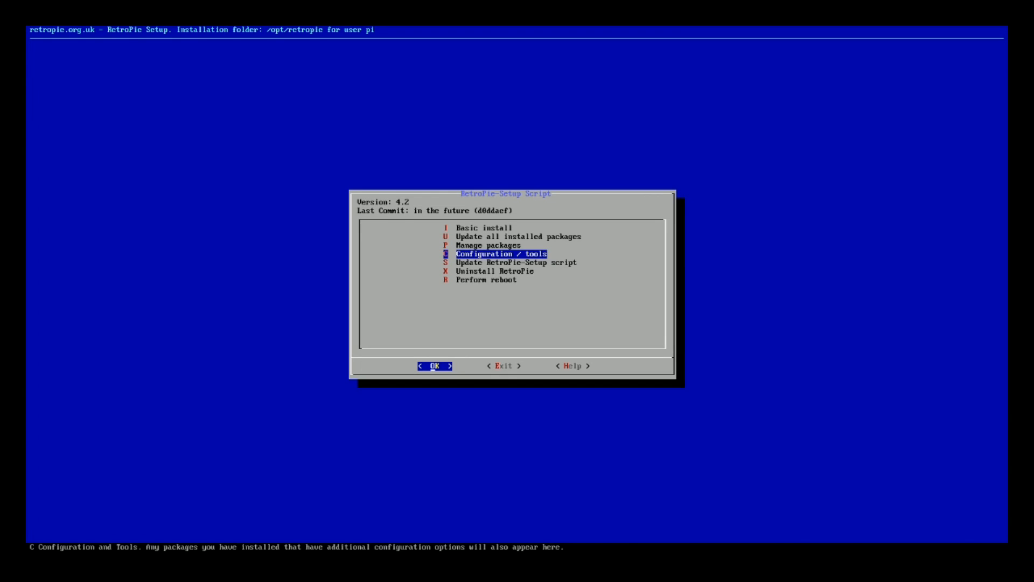
{"action": "key", "text": "Down"}
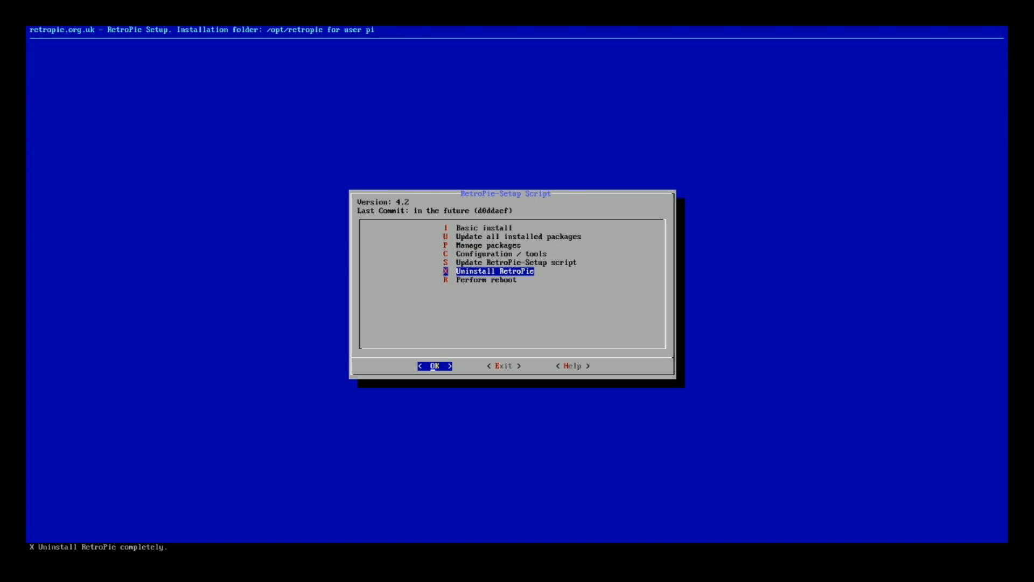